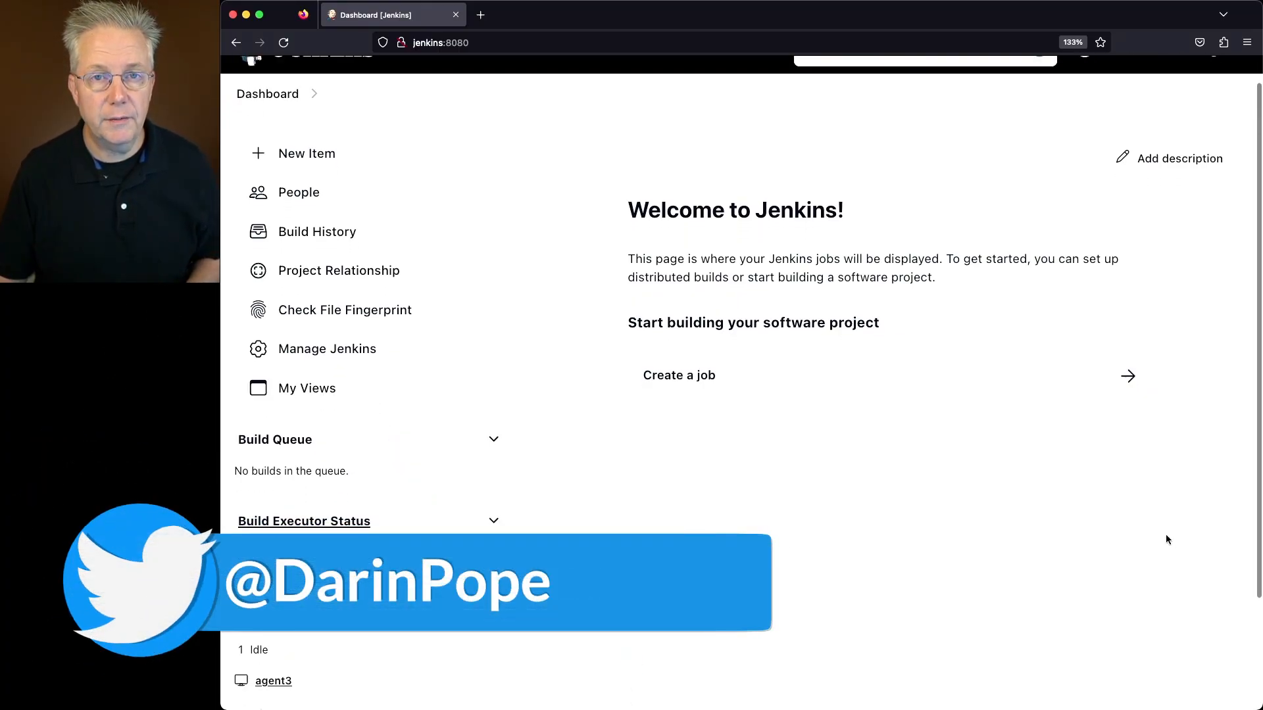
Step: Start a new item named agent-any` and pick the Pipeline job type
{"action": "scroll", "scroll_direction": "down", "scroll_amount": 3}
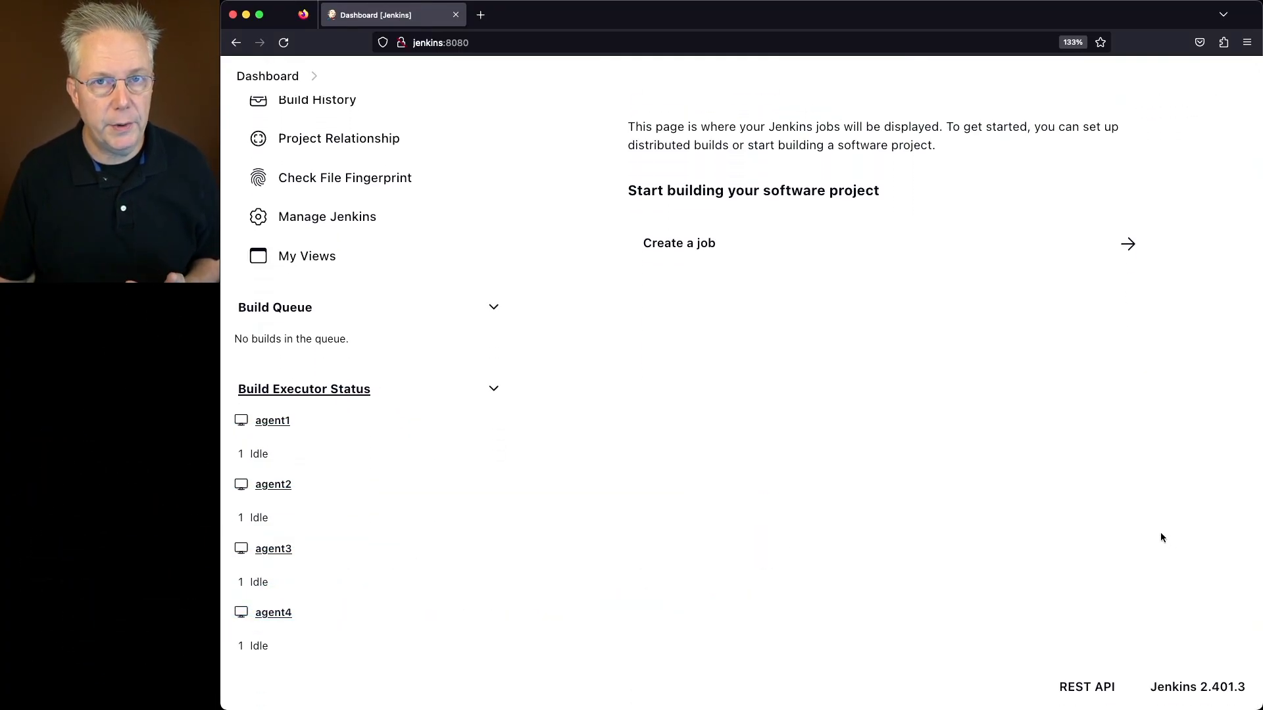
{"action": "mouse_move", "coordinate": [1160, 538]}
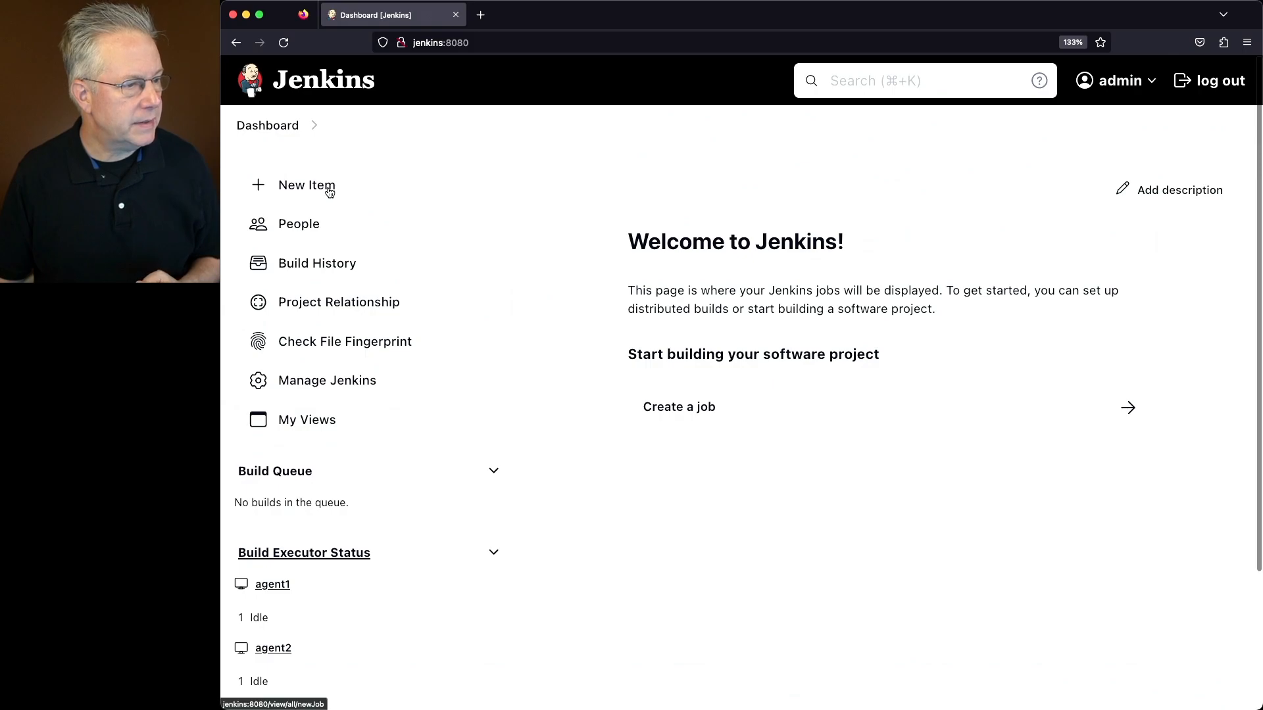
{"action": "left_click", "coordinate": [306, 185]}
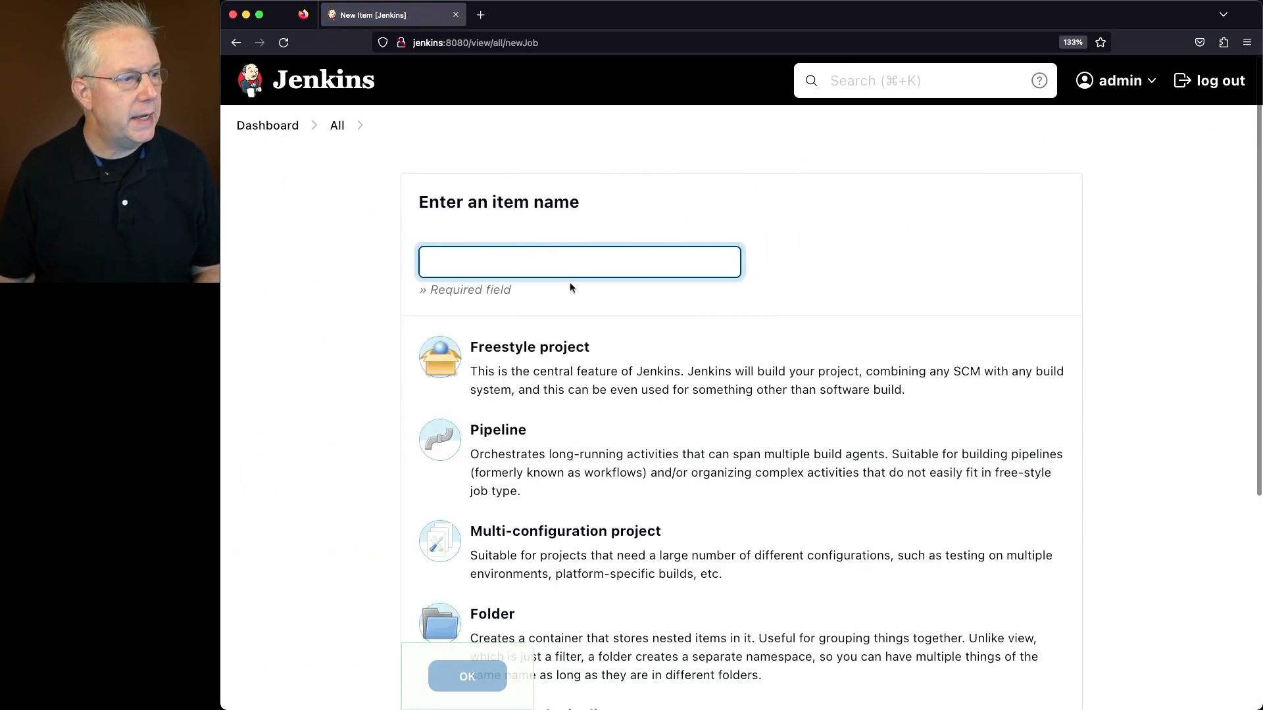
{"action": "type", "text": "agent-any`"}
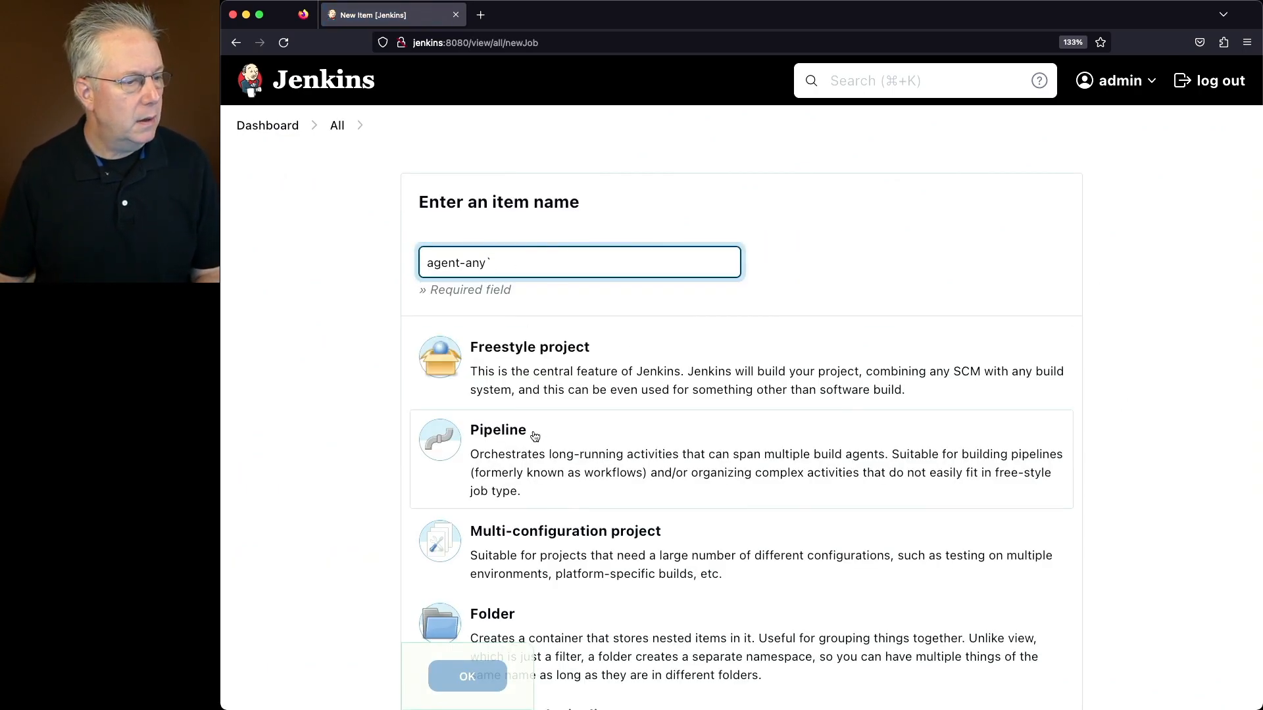
{"action": "left_click", "coordinate": [467, 676]}
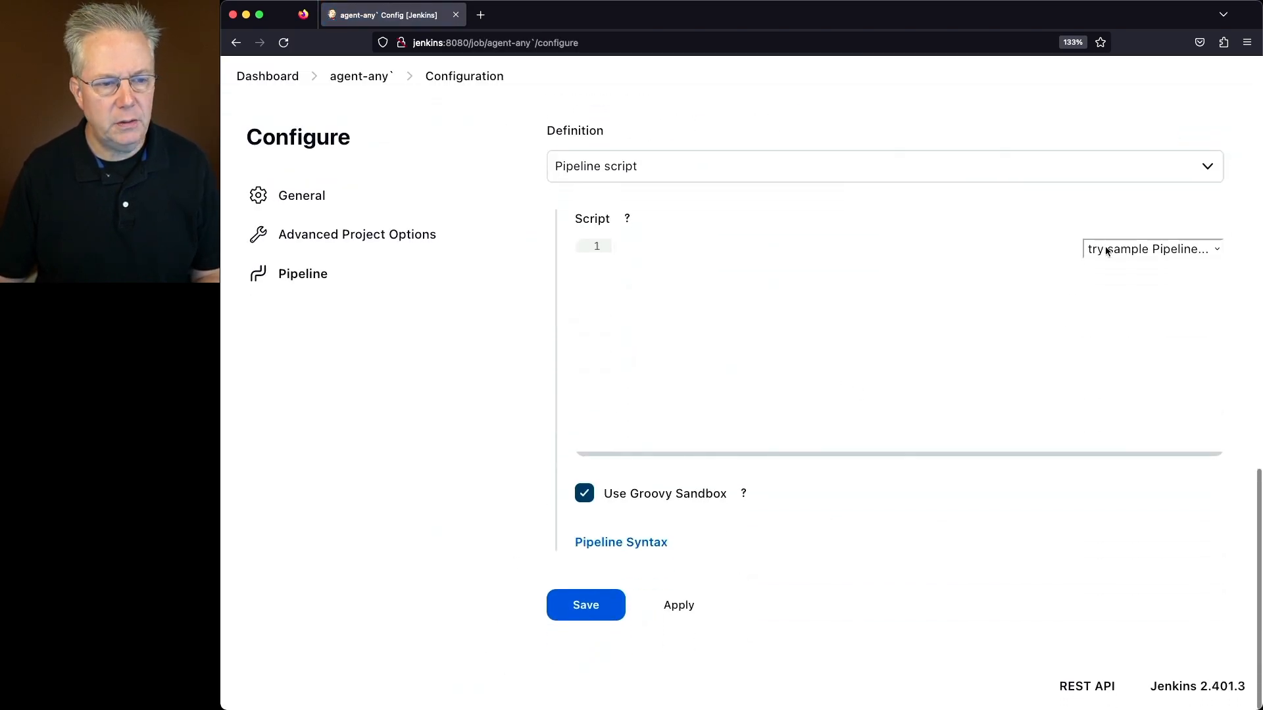
Step: Load the Hello World sample script with sh 'echo Hello World' and save the job
{"action": "left_click", "coordinate": [1152, 248]}
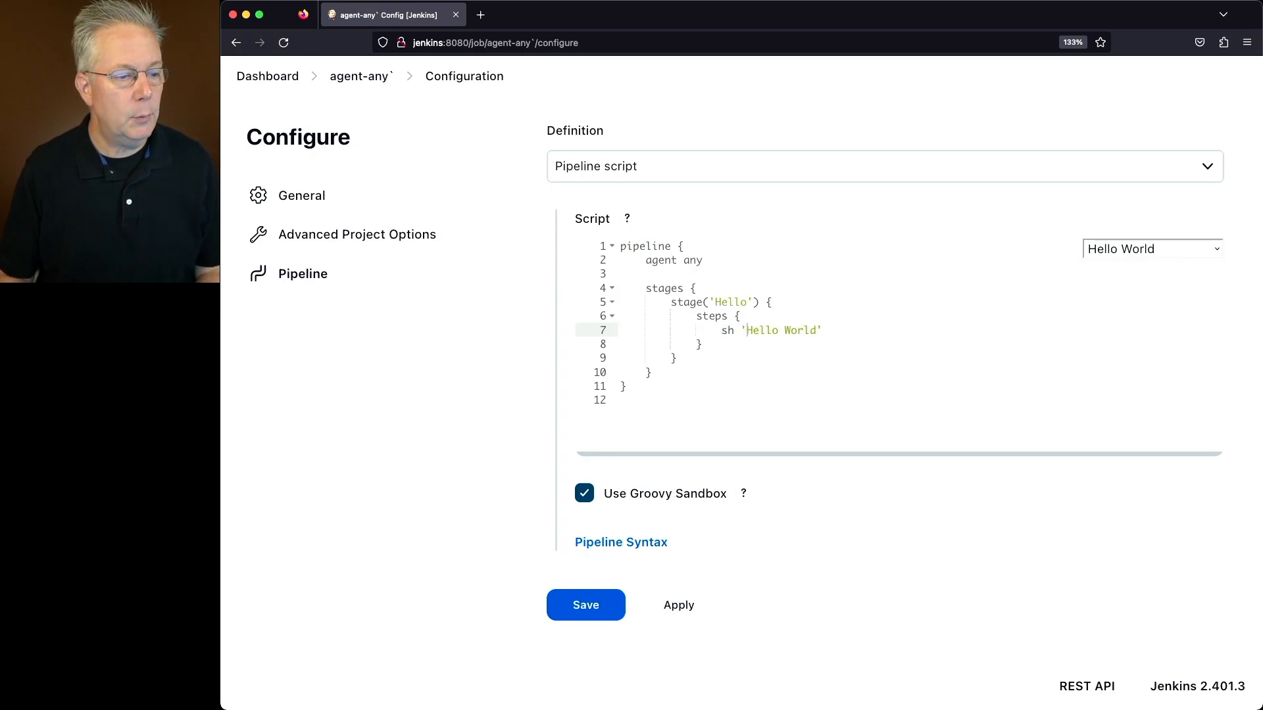
{"action": "left_click", "coordinate": [587, 605]}
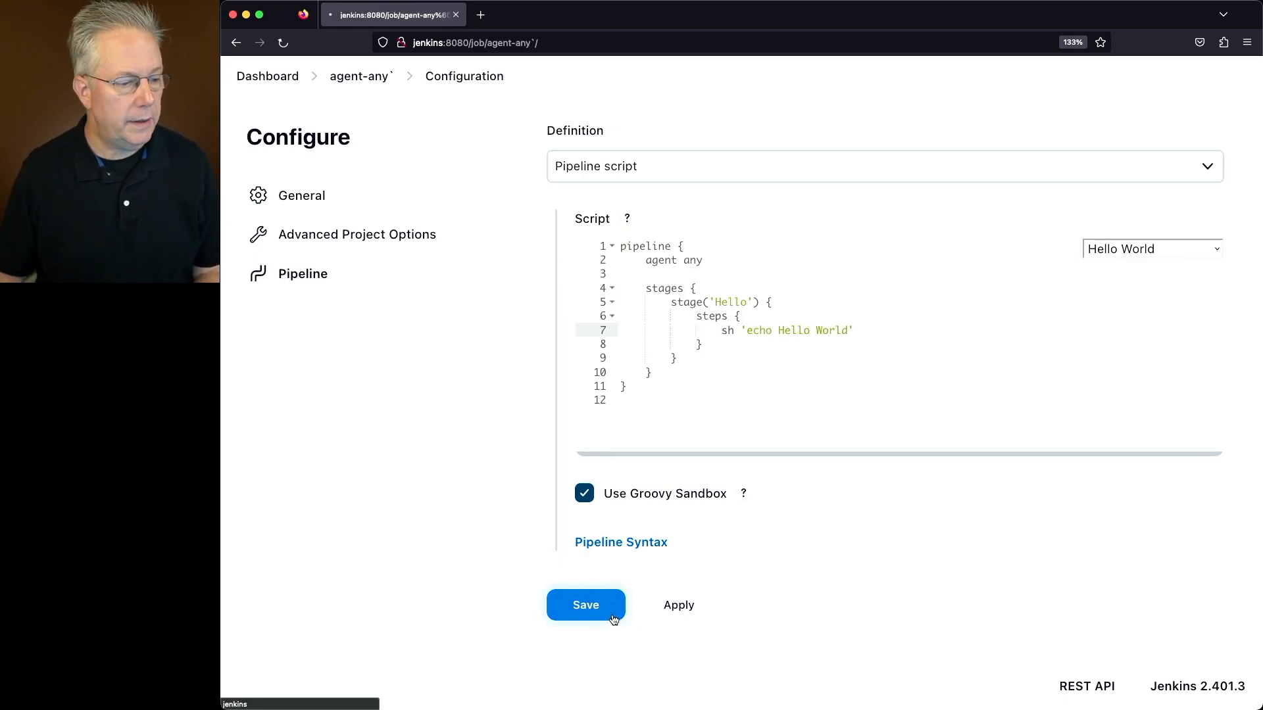
Step: Return to the dashboard, review the agents, and reopen the agent-any` job after build #1 succeeds
{"action": "left_click", "coordinate": [585, 605]}
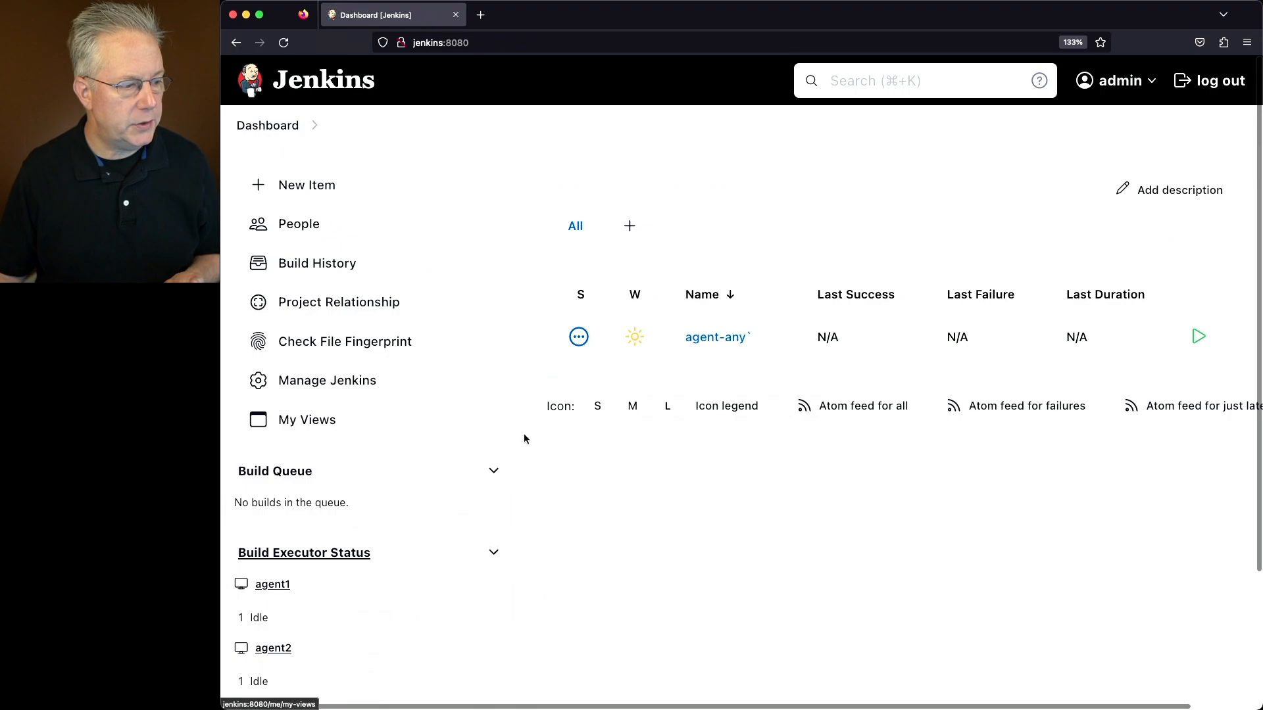
{"action": "scroll", "scroll_direction": "down", "scroll_amount": 3}
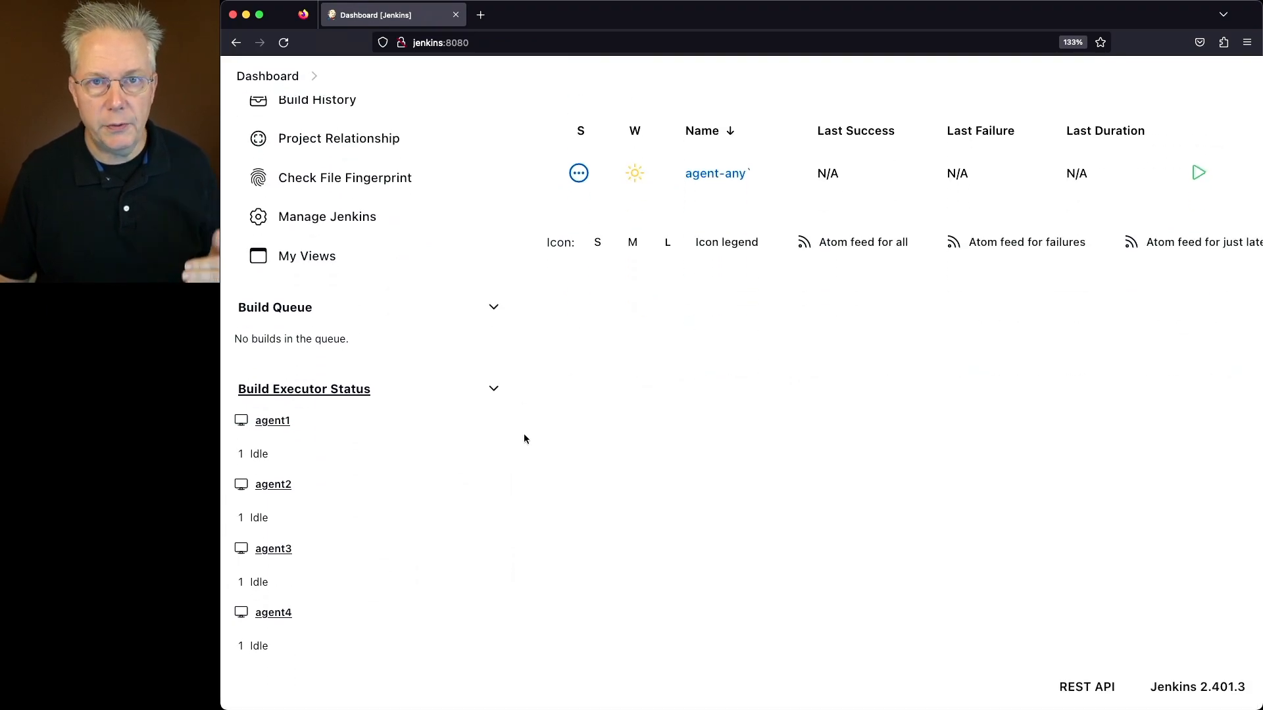
{"action": "mouse_move", "coordinate": [734, 192]}
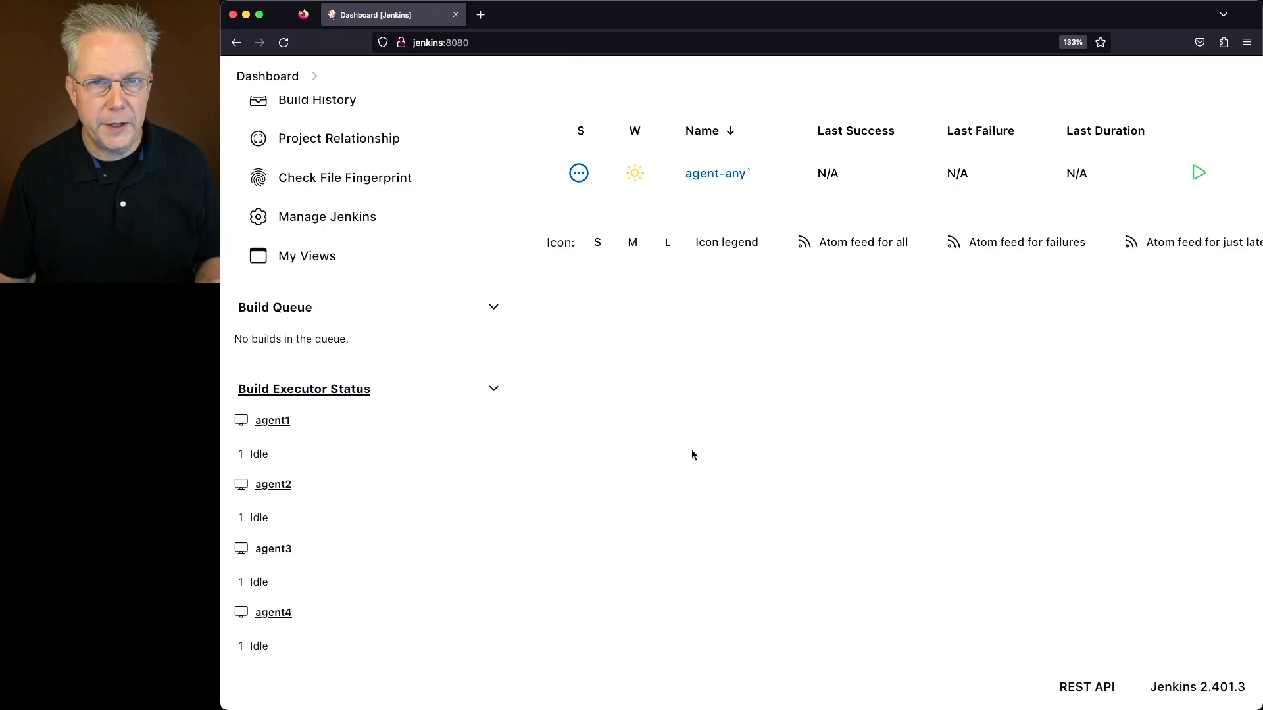
{"action": "left_click", "coordinate": [715, 174]}
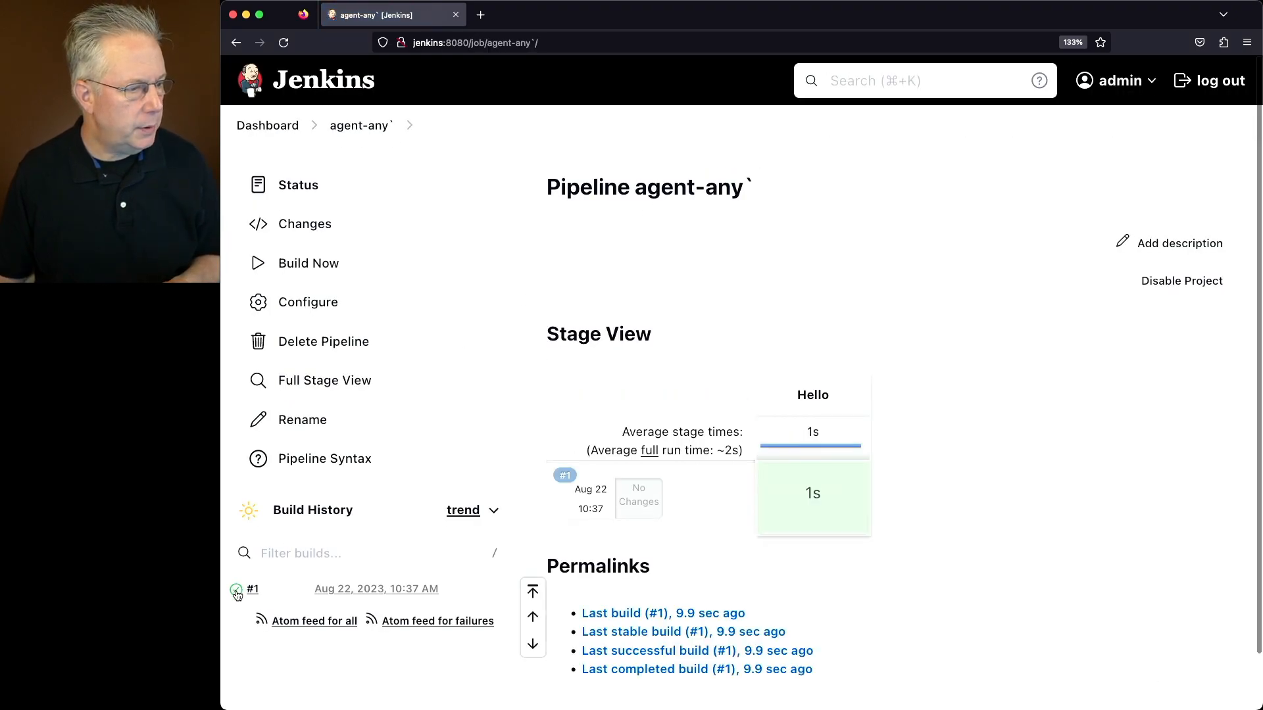
Step: View build #1's console log, which ran on agent4 and ended with SUCCESS
{"action": "left_click", "coordinate": [252, 588]}
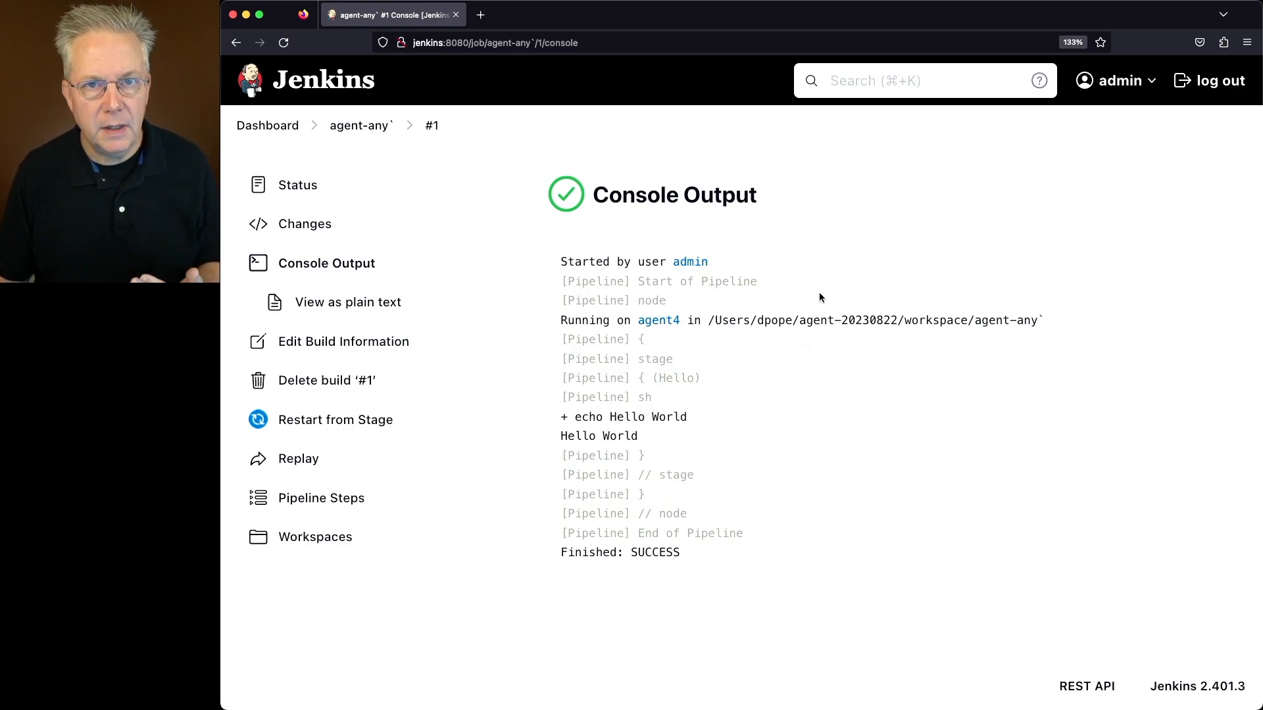
{"action": "mouse_move", "coordinate": [724, 316]}
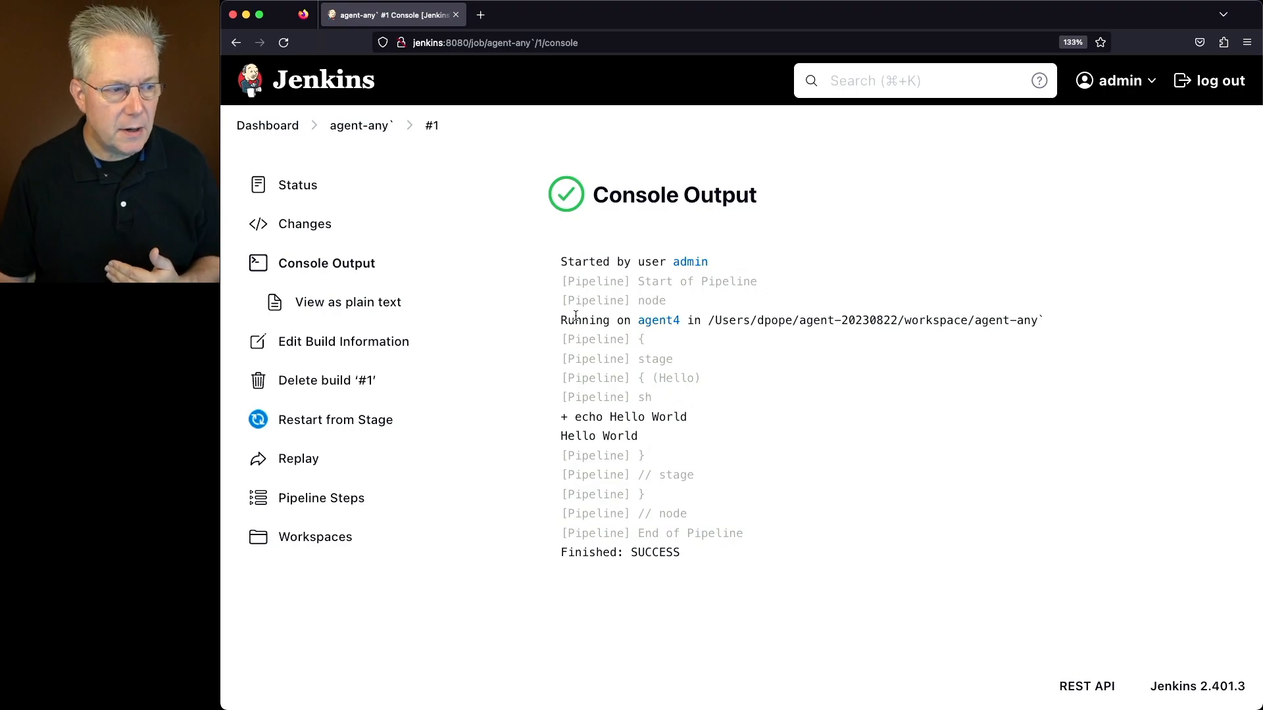
{"action": "mouse_move", "coordinate": [630, 324]}
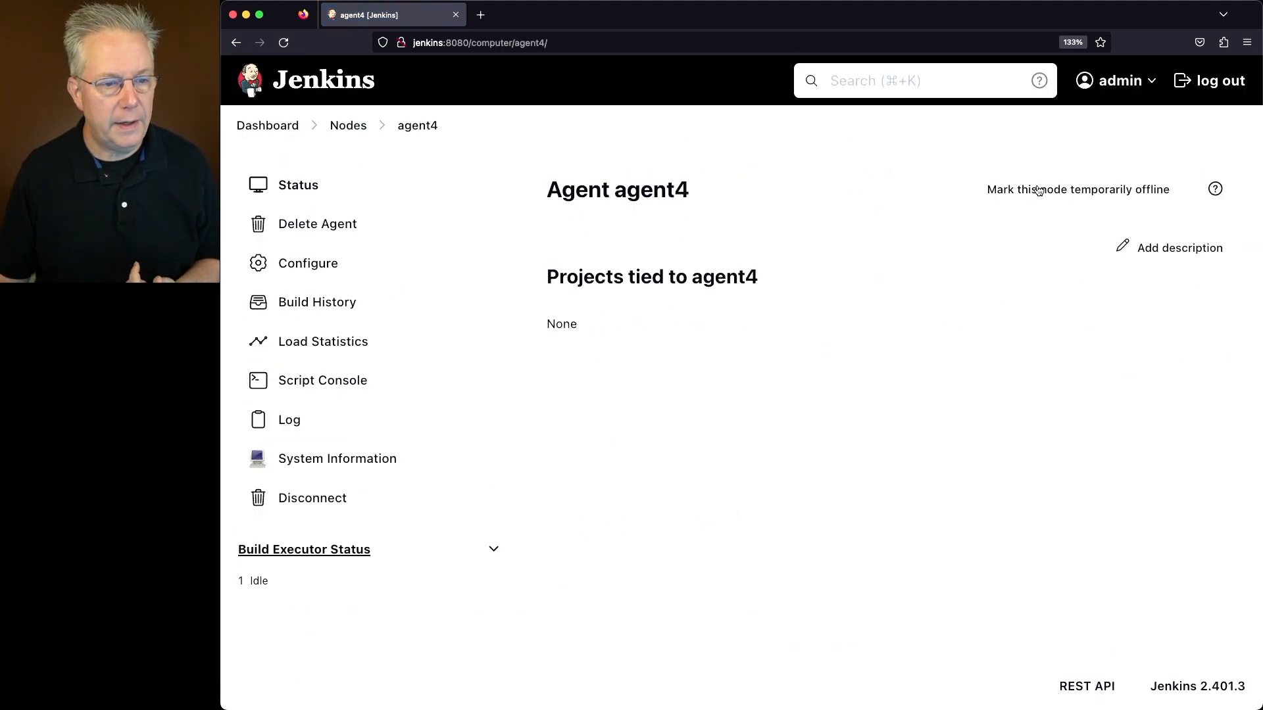
{"action": "mouse_move", "coordinate": [313, 505]}
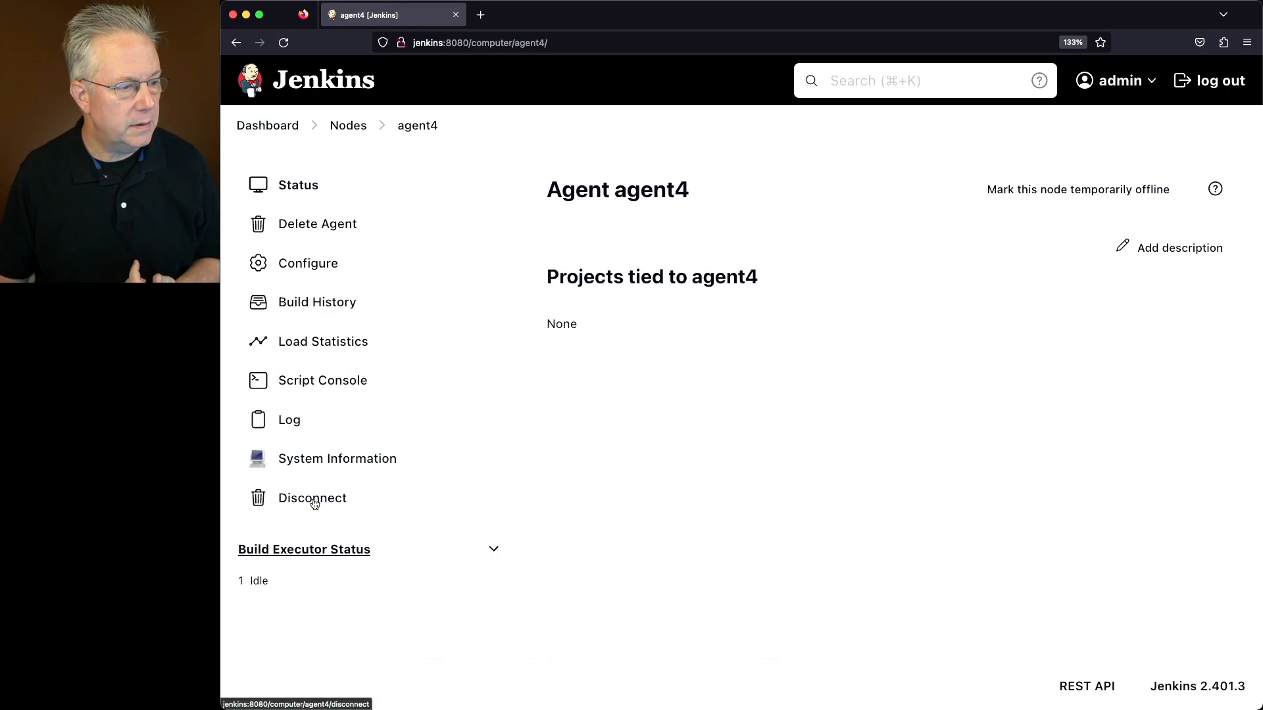
Step: Mark agent4 temporarily offline, confirm it, and go back to the dashboard
{"action": "left_click", "coordinate": [1079, 189]}
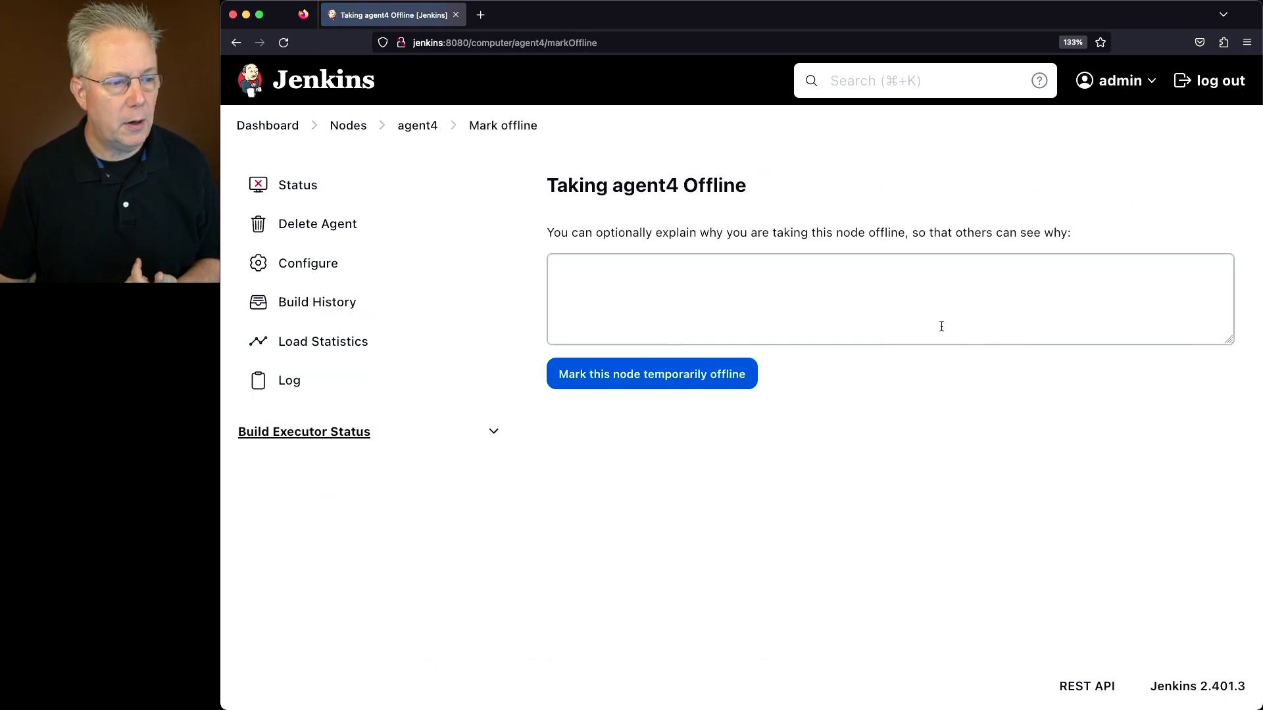
{"action": "left_click", "coordinate": [653, 374]}
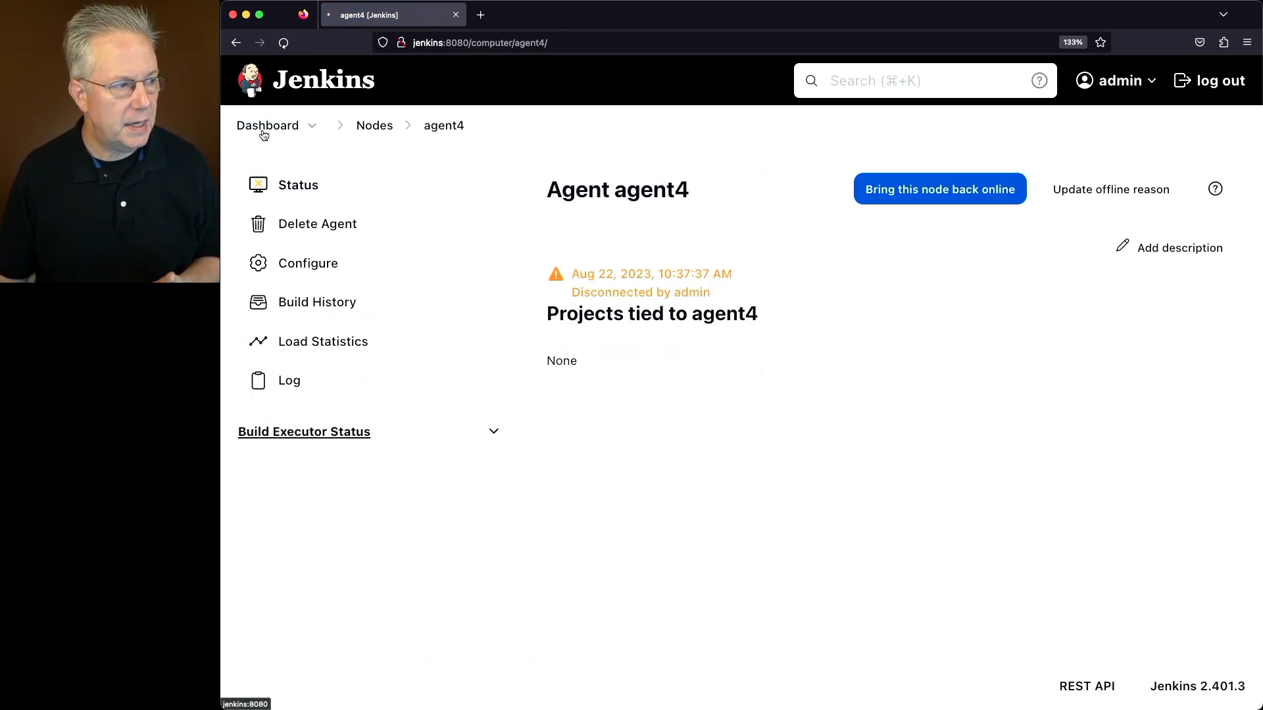
{"action": "left_click", "coordinate": [267, 126]}
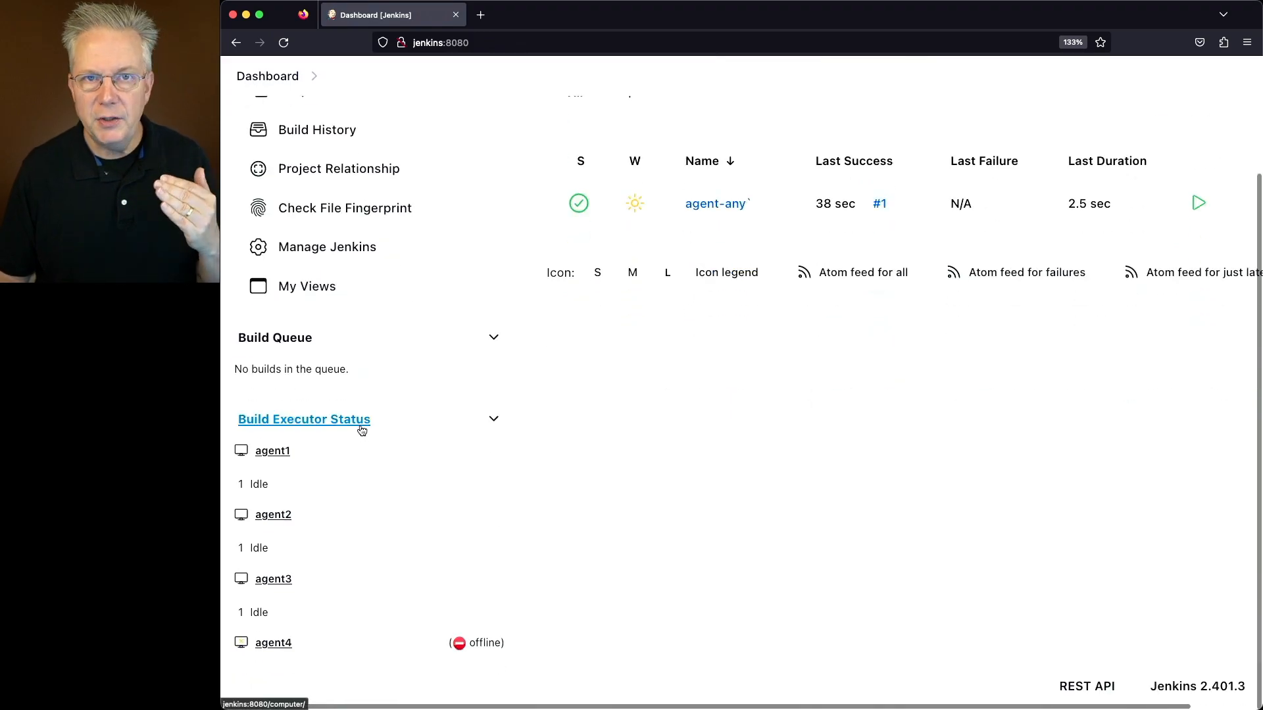
{"action": "mouse_move", "coordinate": [365, 421]}
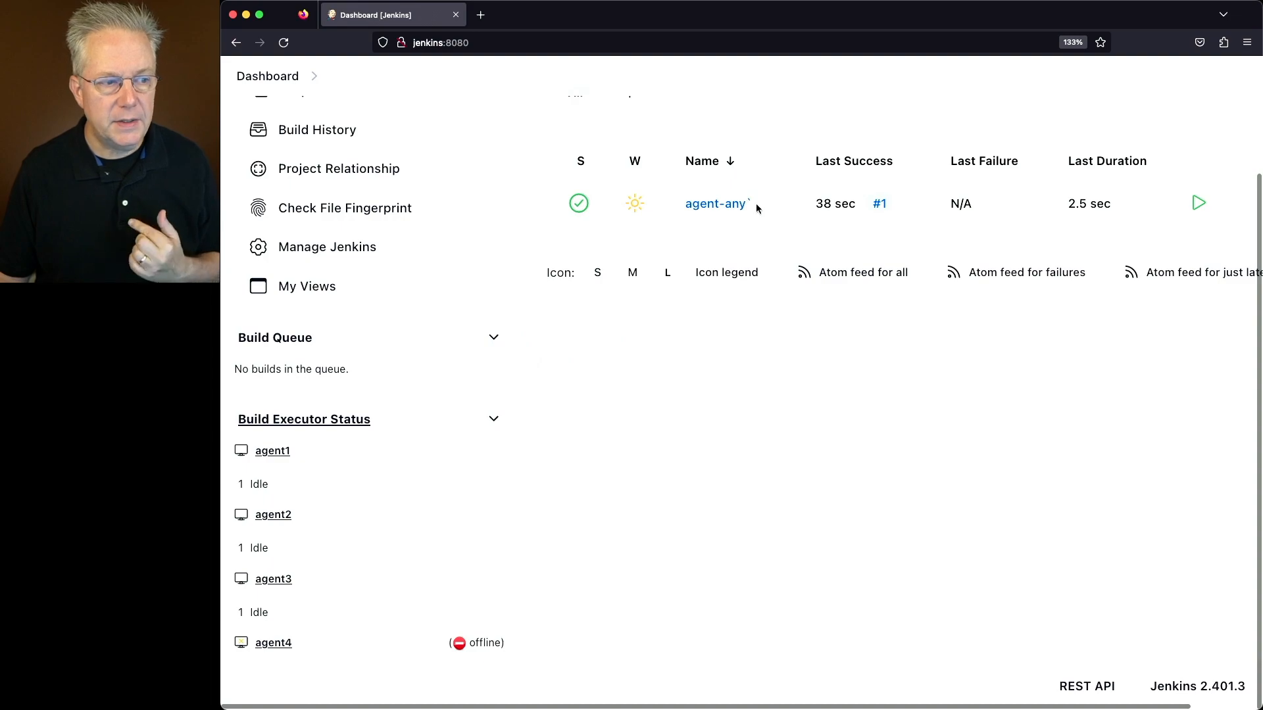
{"action": "mouse_move", "coordinate": [724, 208]}
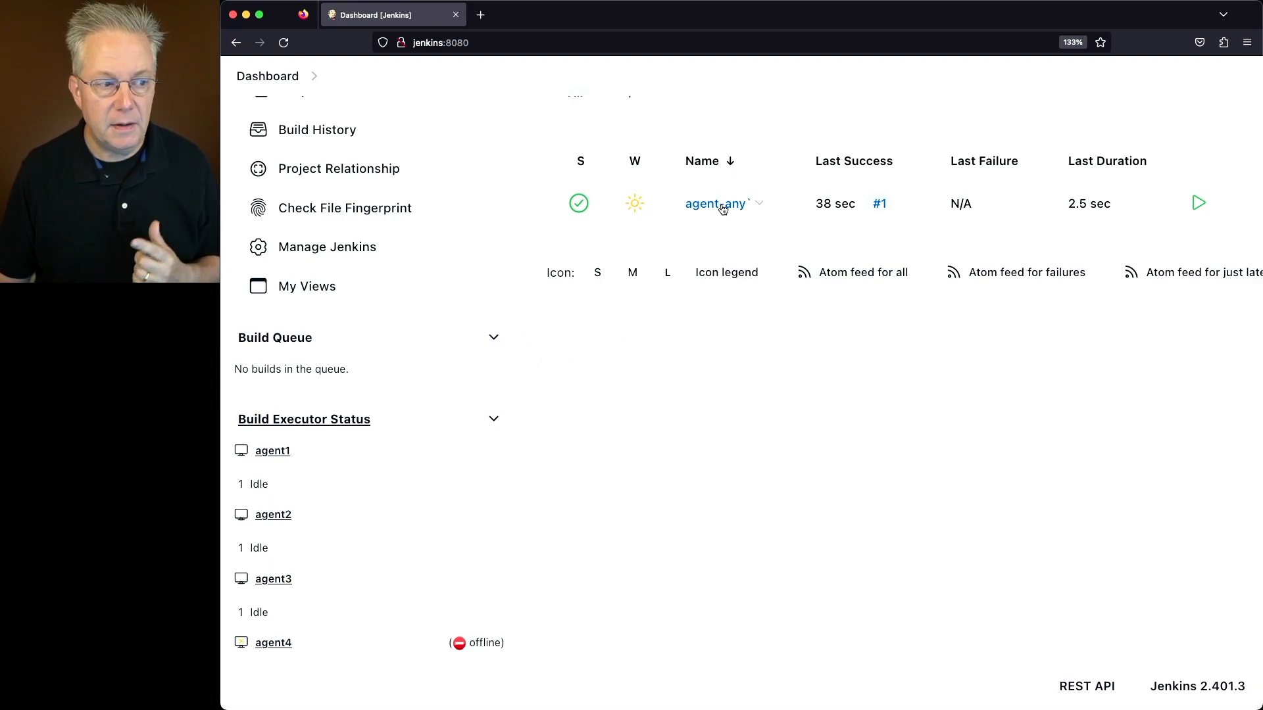
Step: Add a sh 'sleep 5' line after the echo step in the script and save the job
{"action": "left_click", "coordinate": [716, 203]}
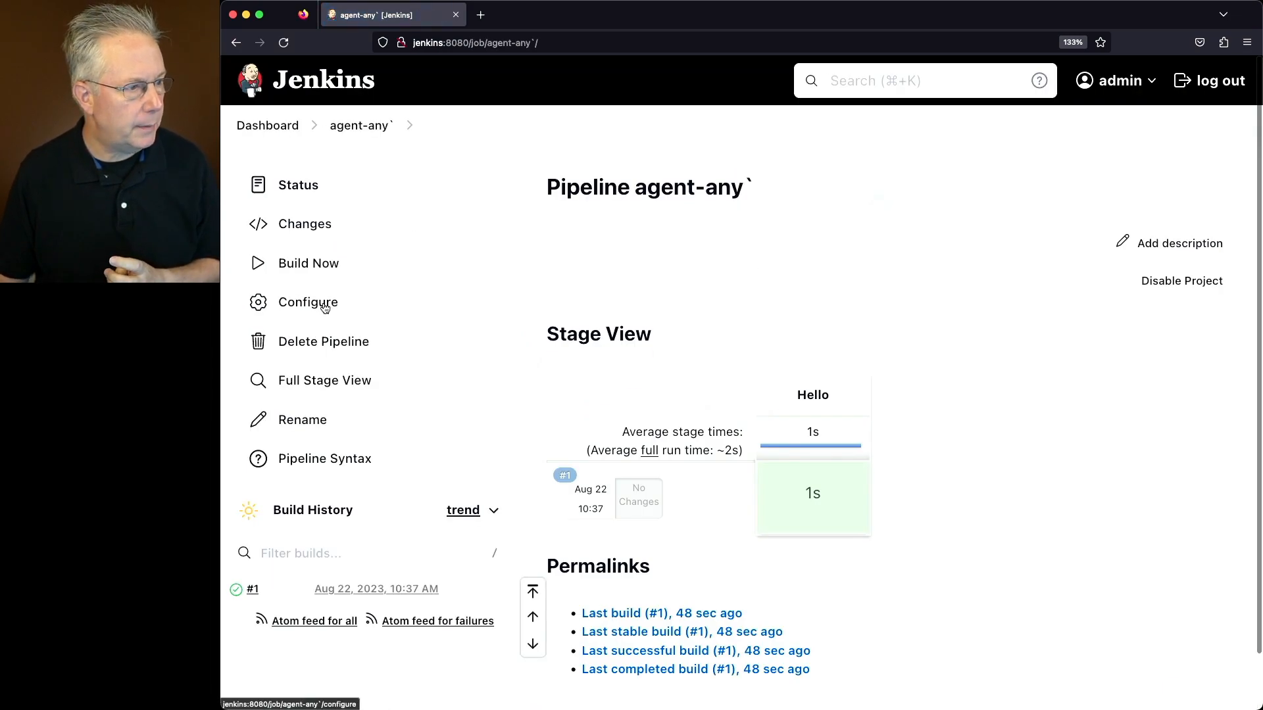
{"action": "left_click", "coordinate": [308, 302]}
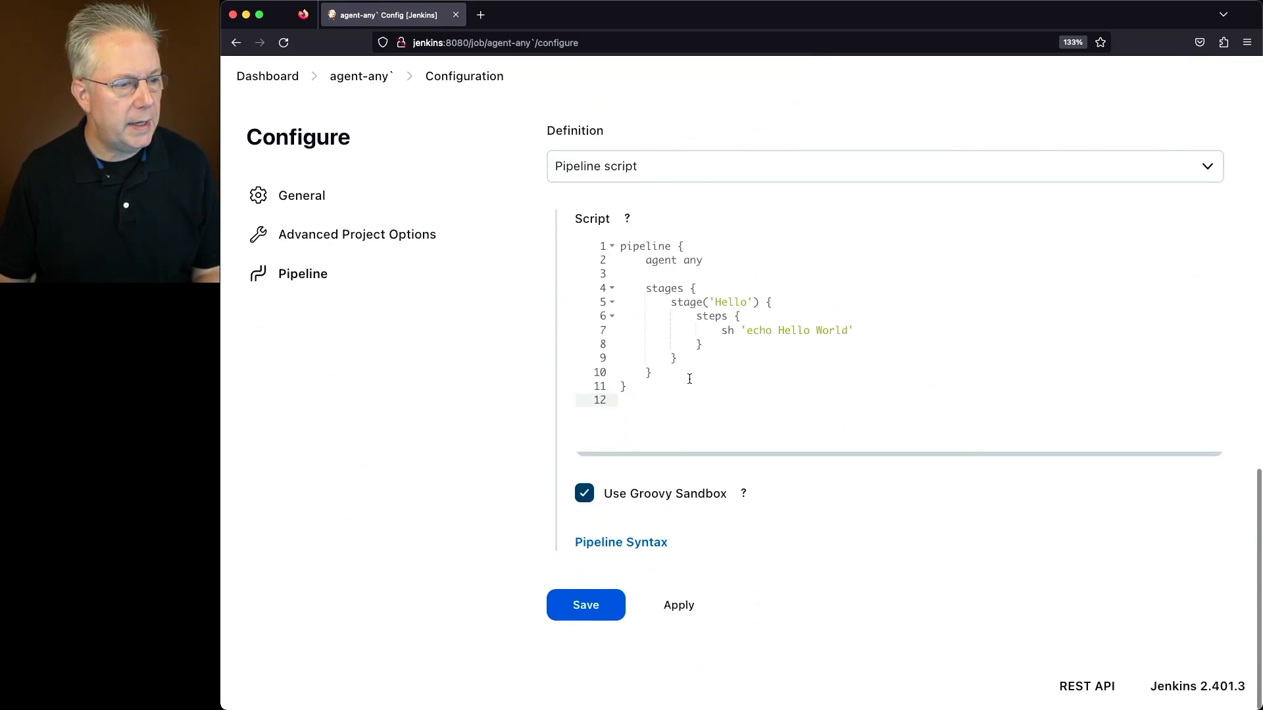
{"action": "key", "text": "Enter"}
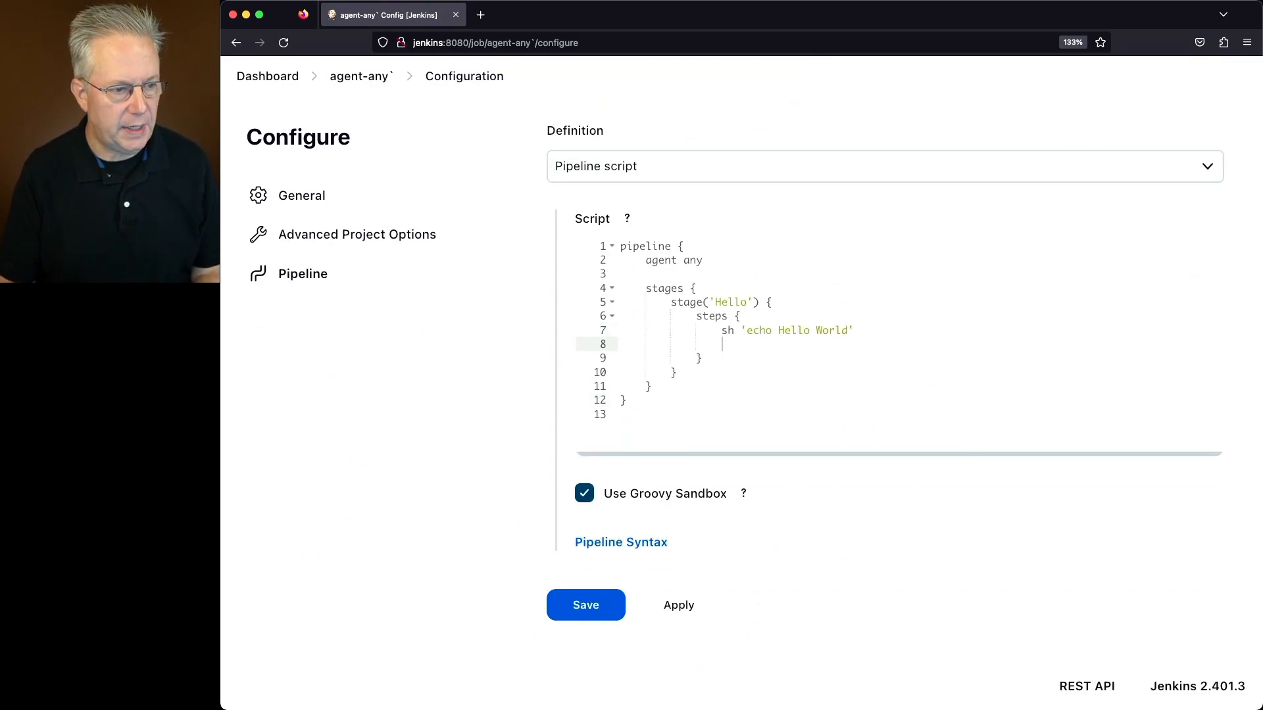
{"action": "type", "text": "sh 'sleep'"}
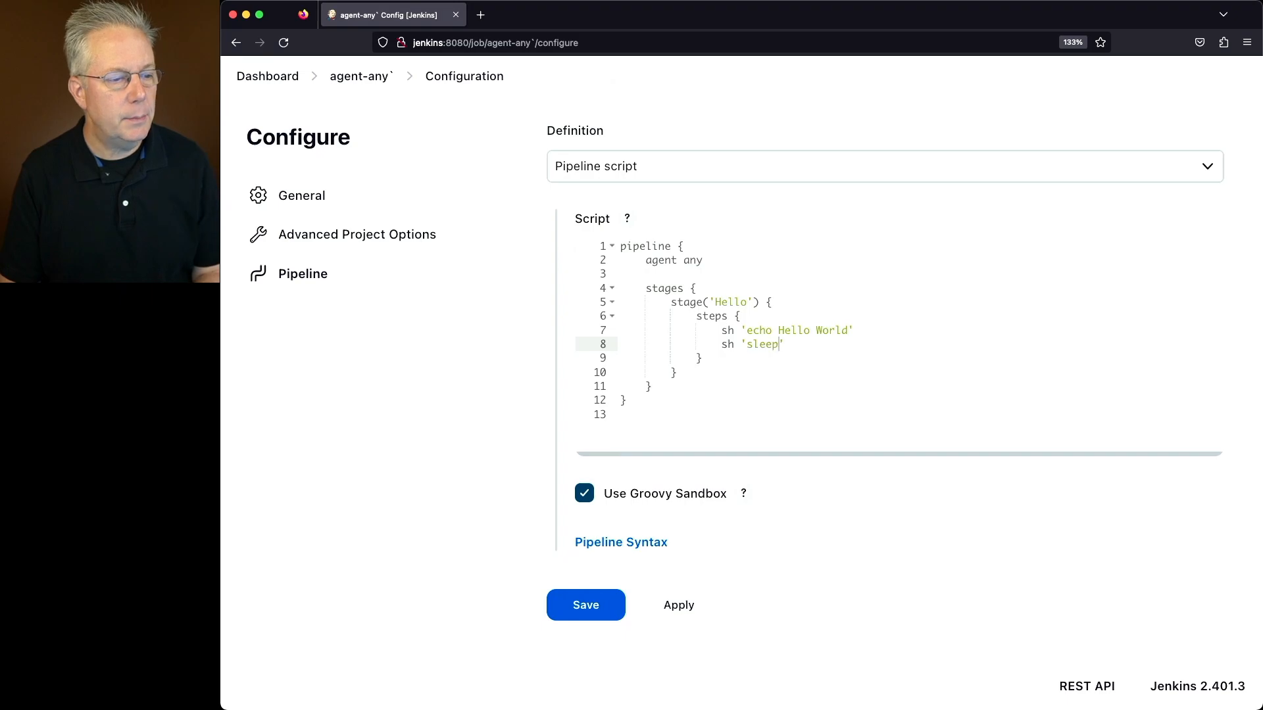
{"action": "type", "text": "5"}
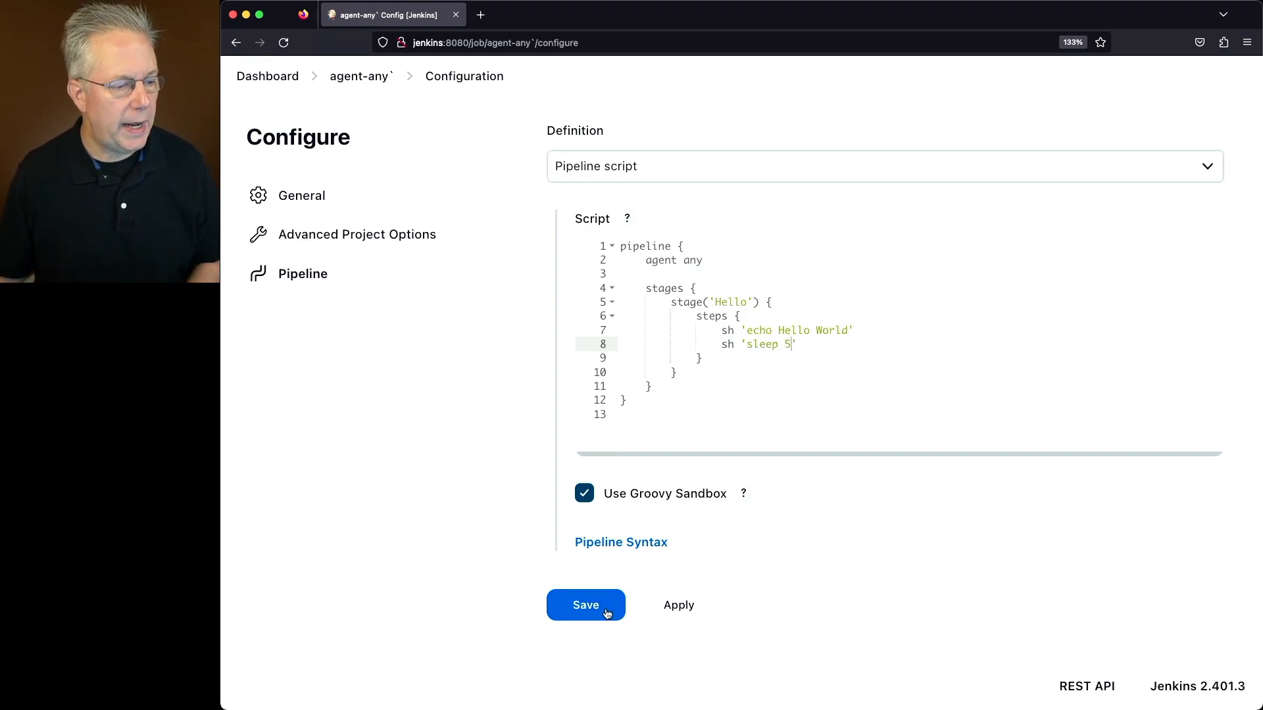
{"action": "left_click", "coordinate": [585, 605]}
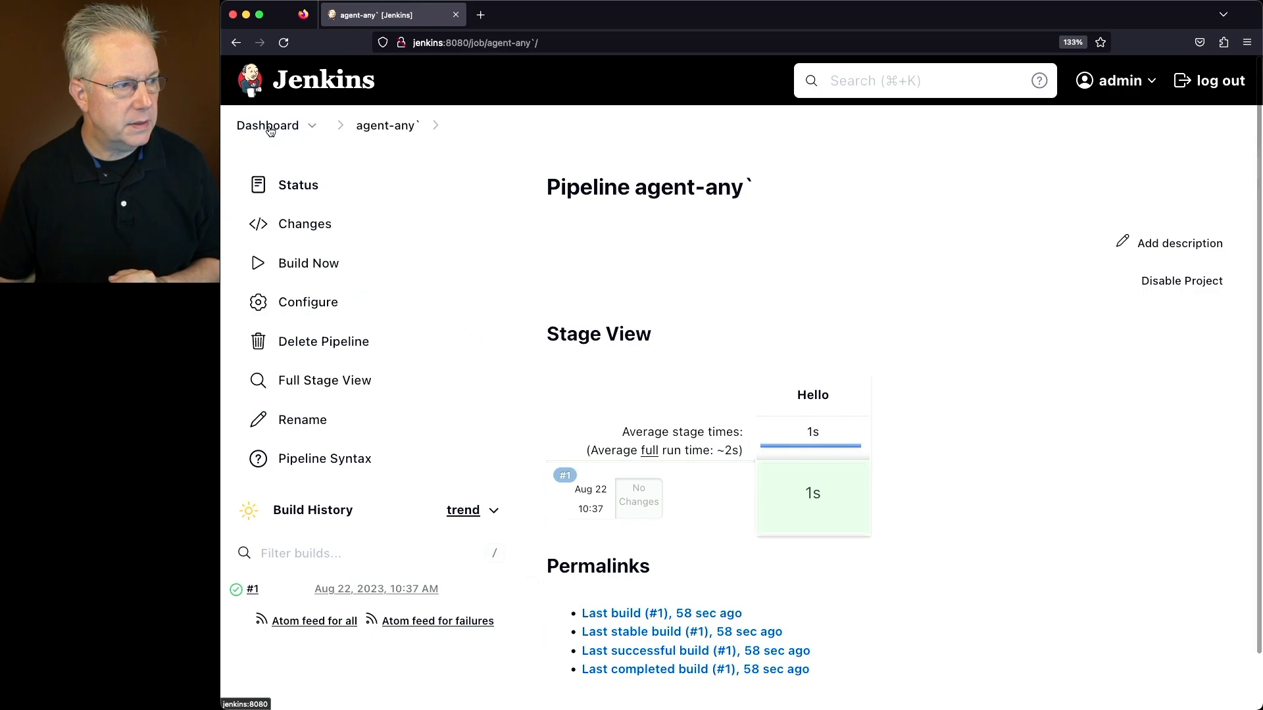
Step: Watch build #2 in Build Executor Status running on the Built-In Node and agent2
{"action": "left_click", "coordinate": [267, 125]}
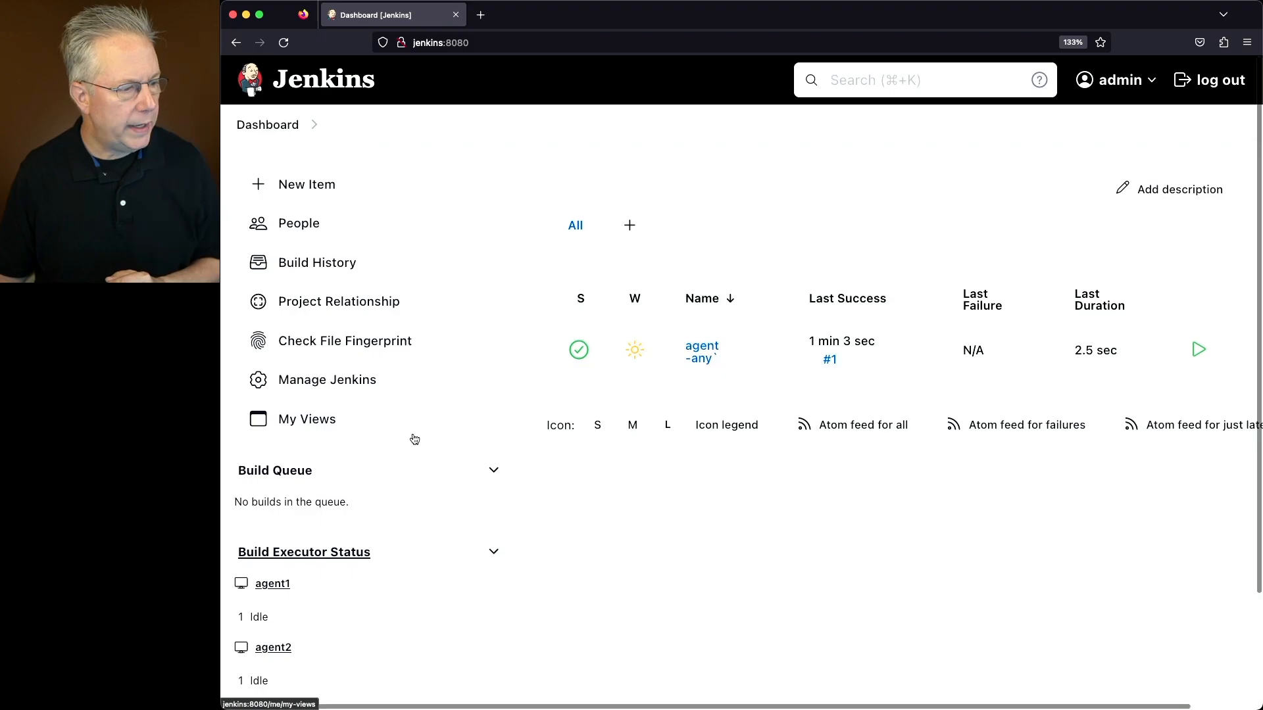
{"action": "scroll", "scroll_direction": "down", "scroll_amount": 3}
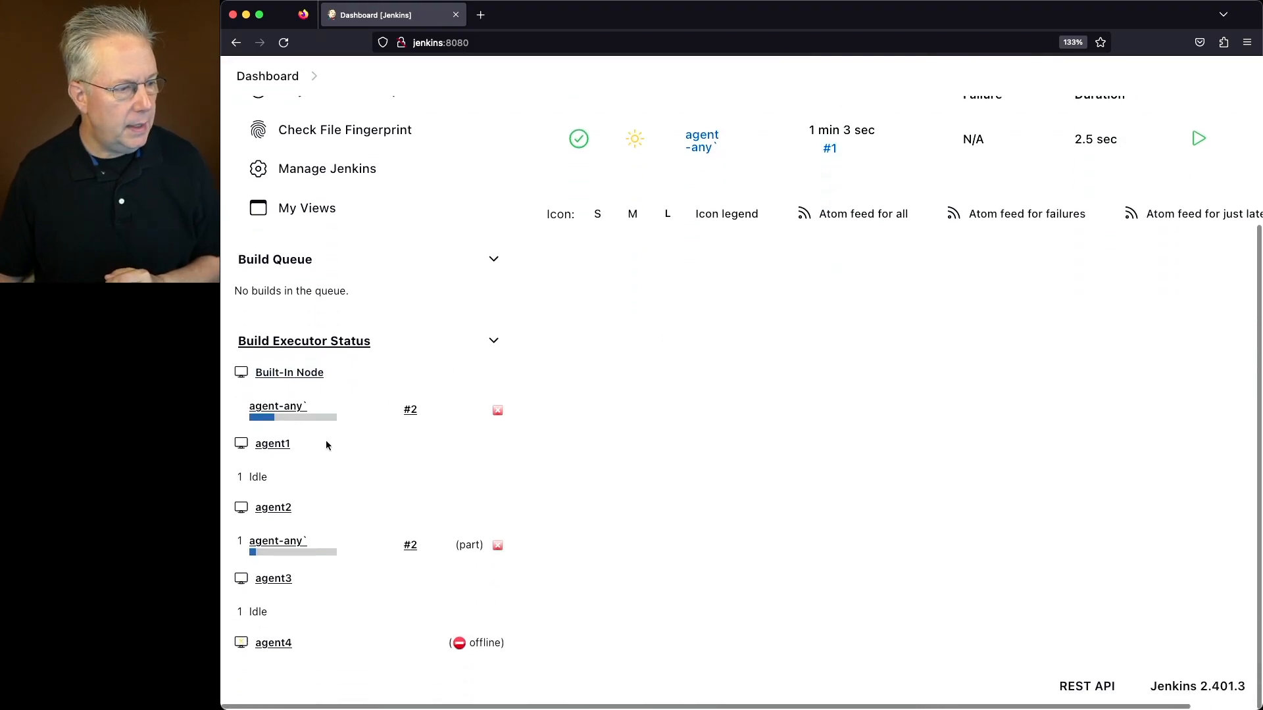
{"action": "mouse_move", "coordinate": [316, 568]}
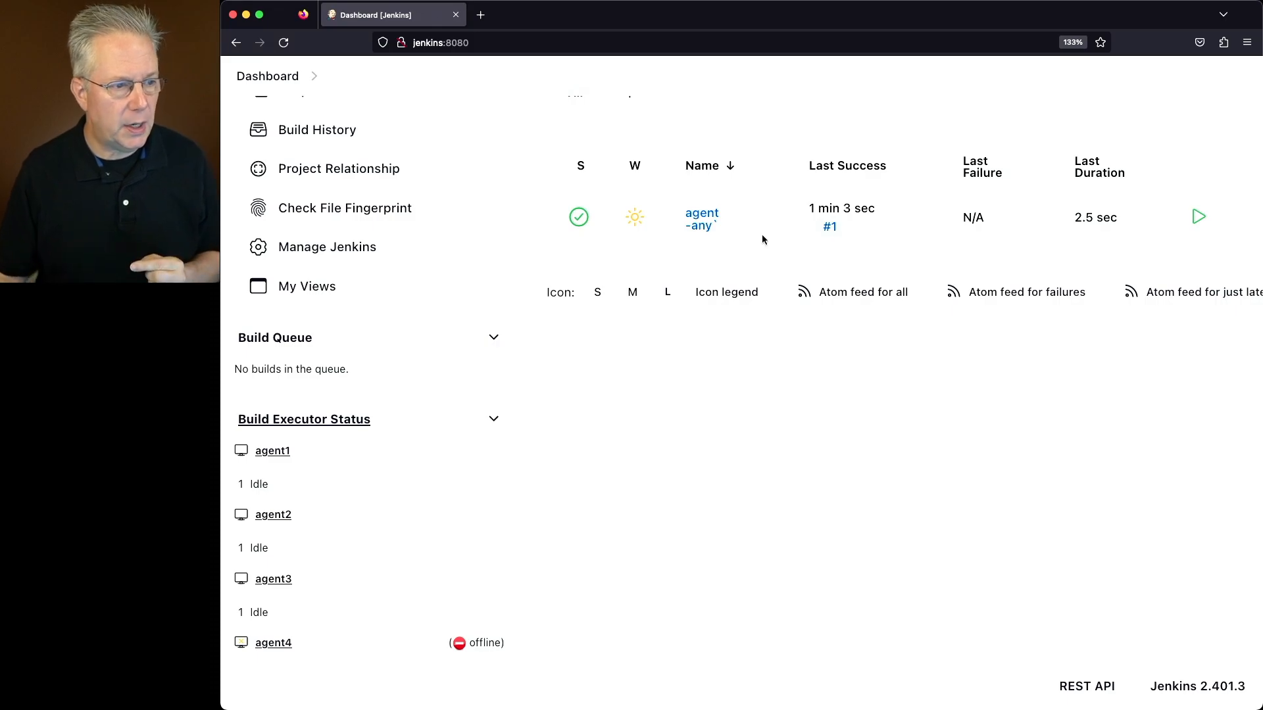
Step: Replace sh with bat on both script steps via Configure and save the job
{"action": "left_click", "coordinate": [701, 219]}
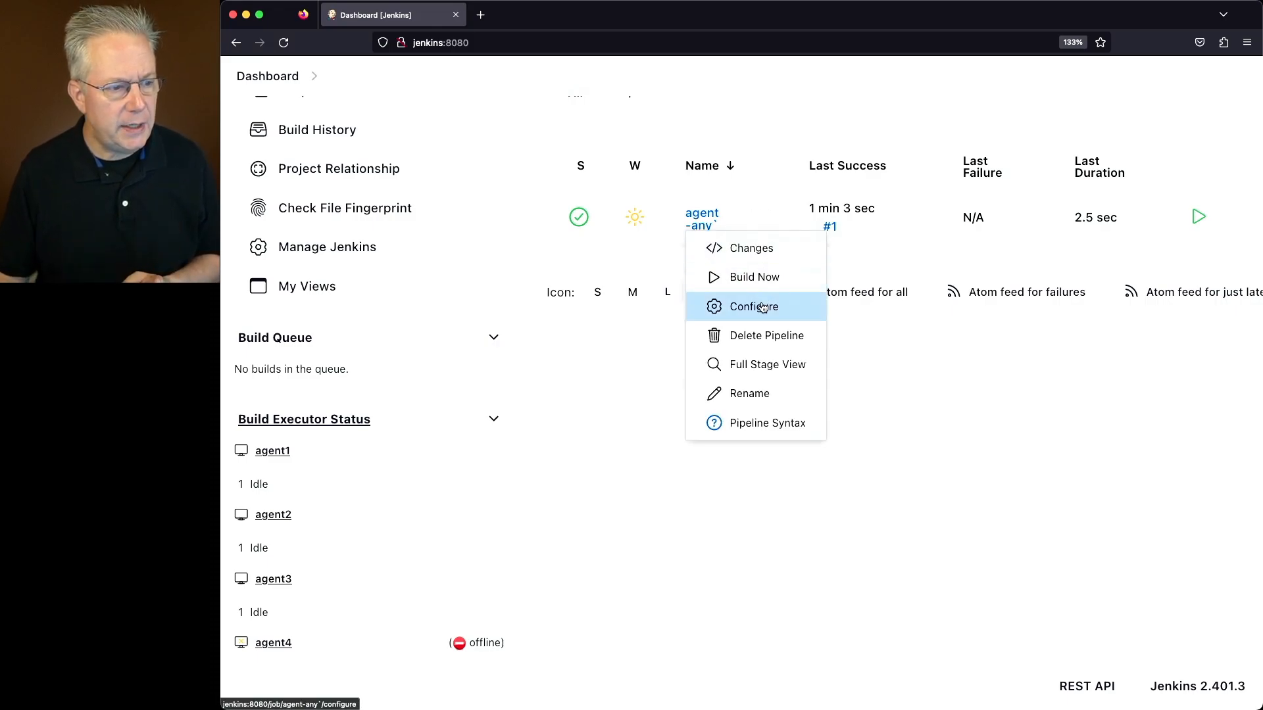
{"action": "left_click", "coordinate": [753, 308]}
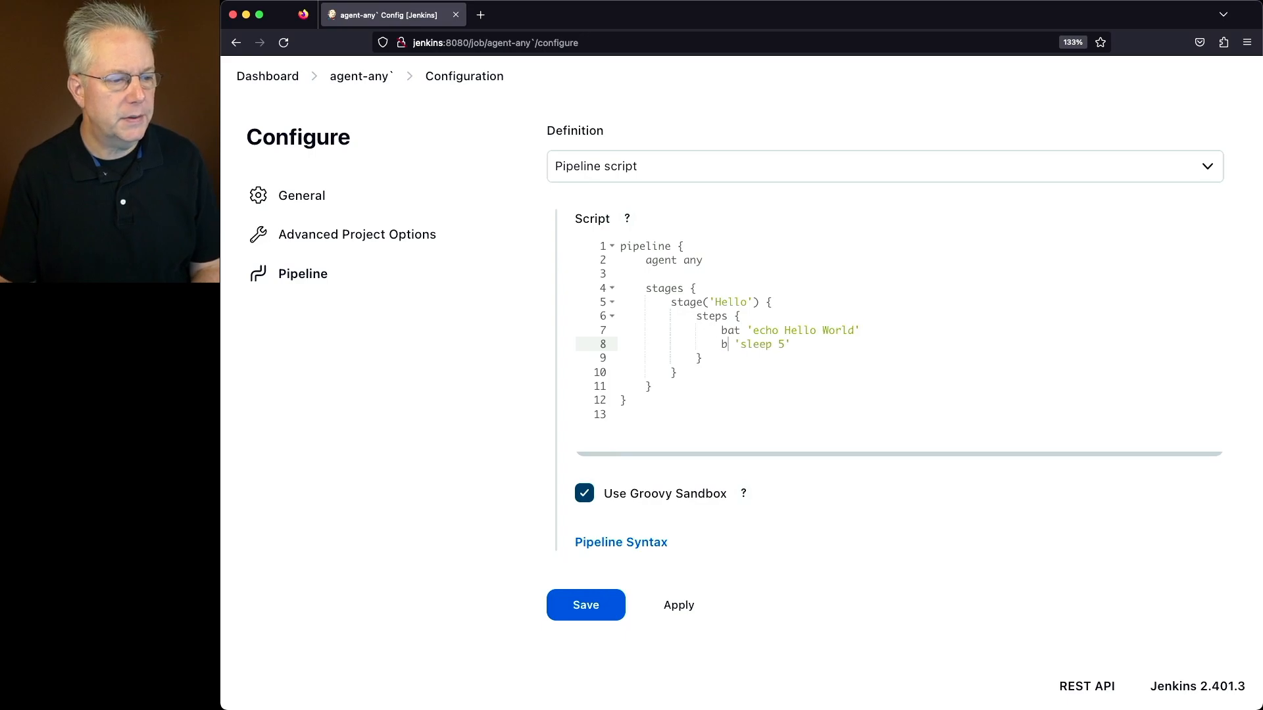
{"action": "type", "text": "at"}
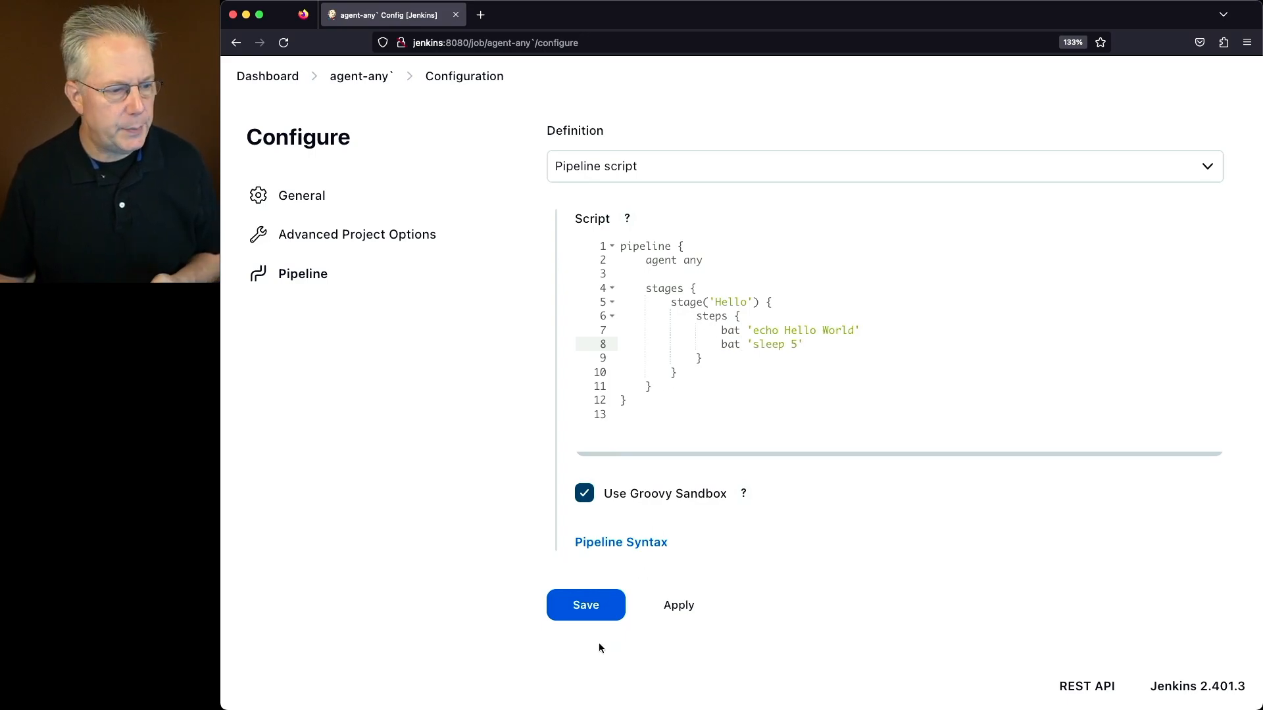
{"action": "left_click", "coordinate": [585, 605]}
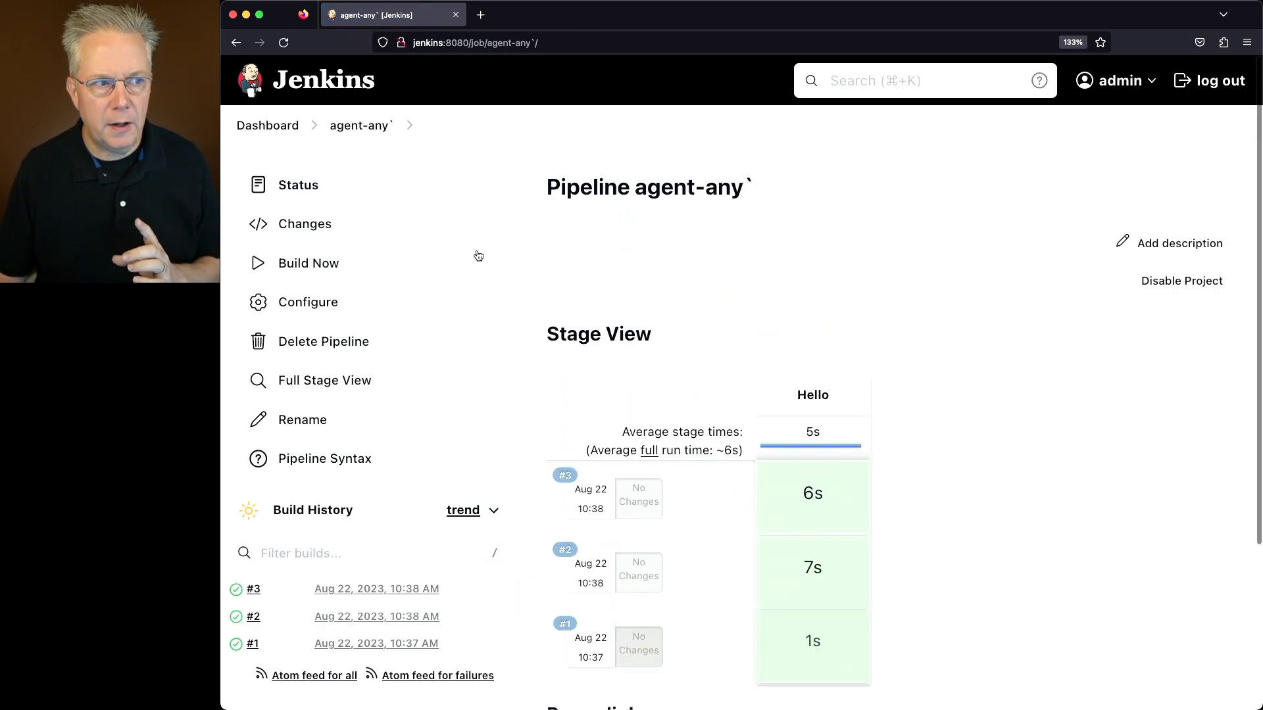
Step: From the dashboard, view failed build #4's console showing the bat step cannot run on Linux agent2
{"action": "left_click", "coordinate": [308, 263]}
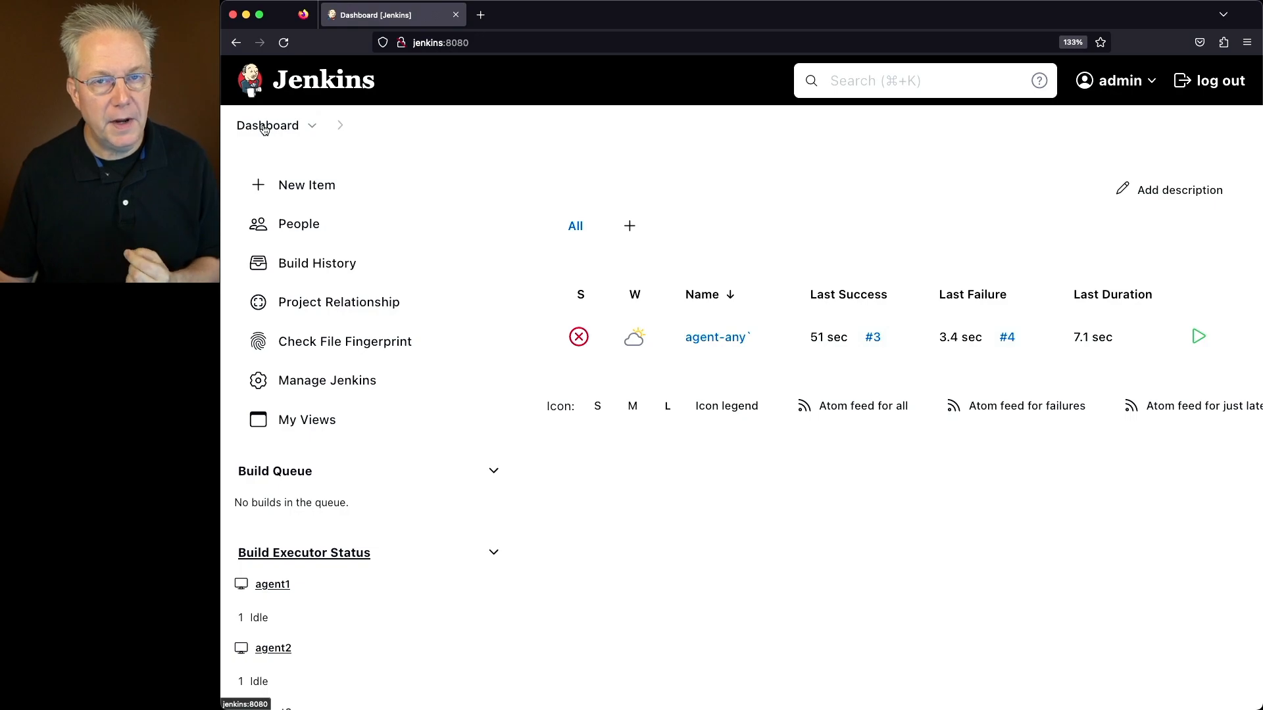
{"action": "scroll", "scroll_direction": "down", "scroll_amount": 3}
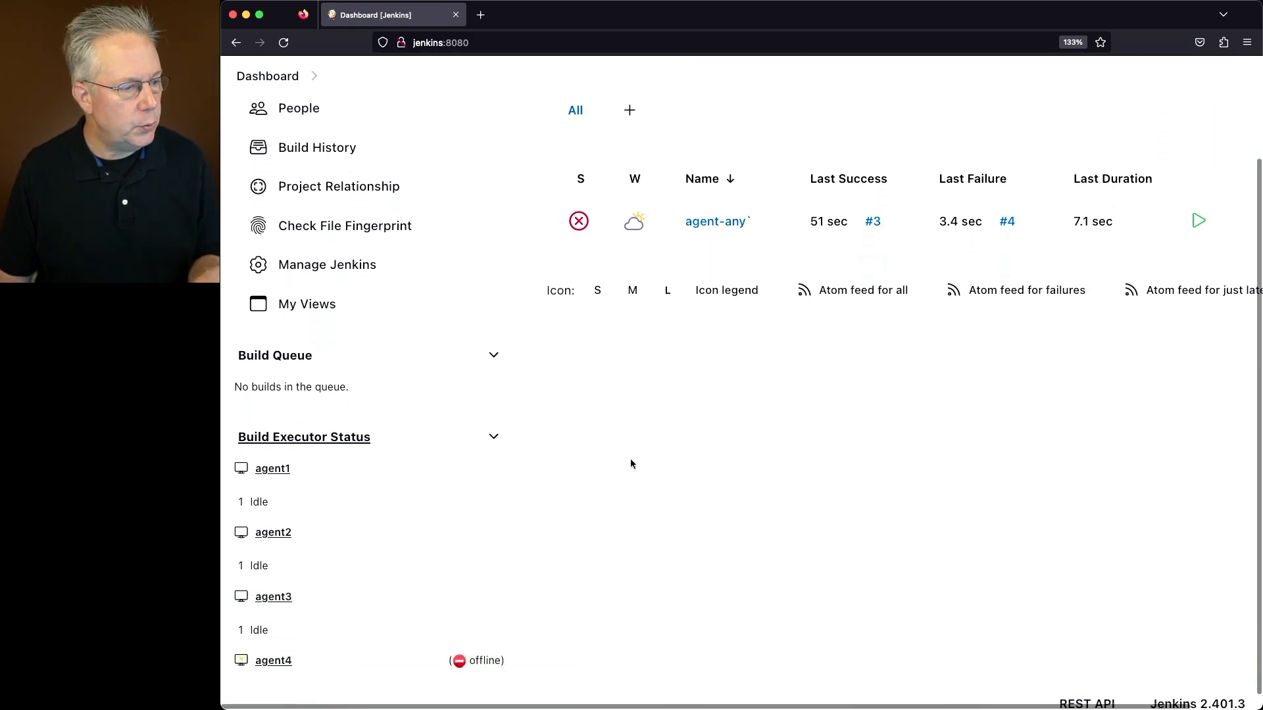
{"action": "left_click", "coordinate": [716, 221]}
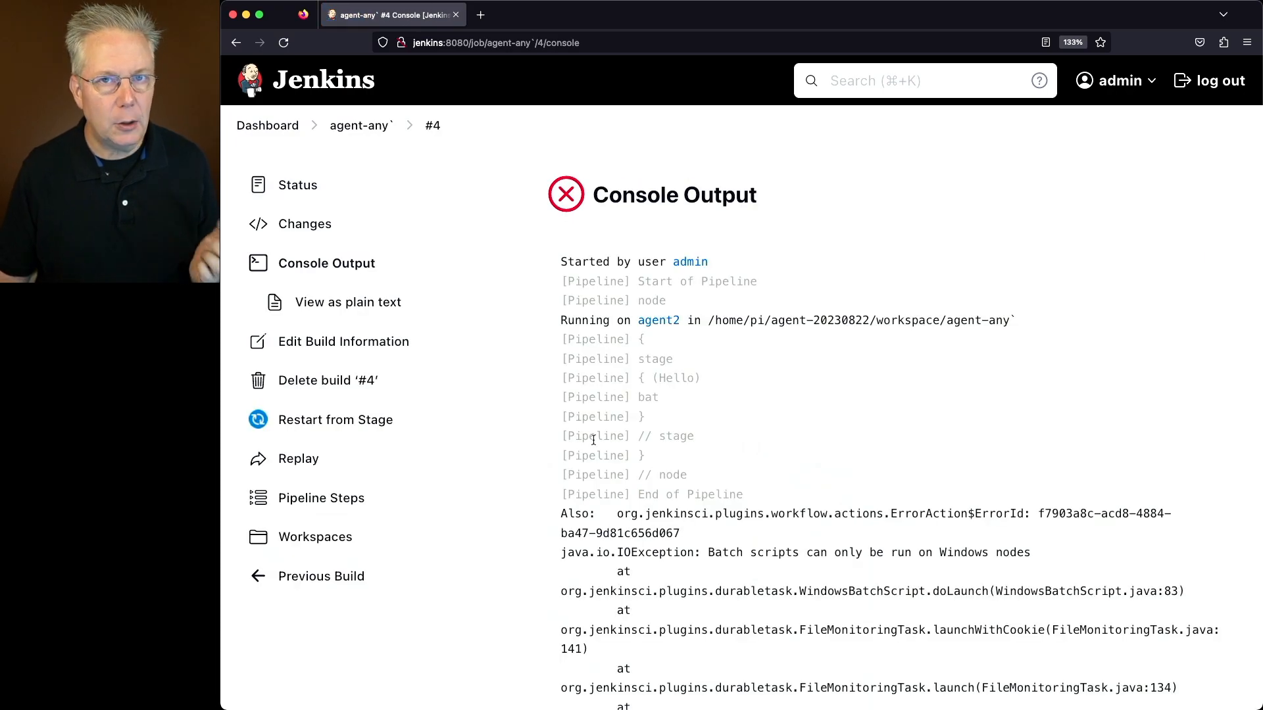
{"action": "scroll", "scroll_direction": "down", "scroll_amount": 3}
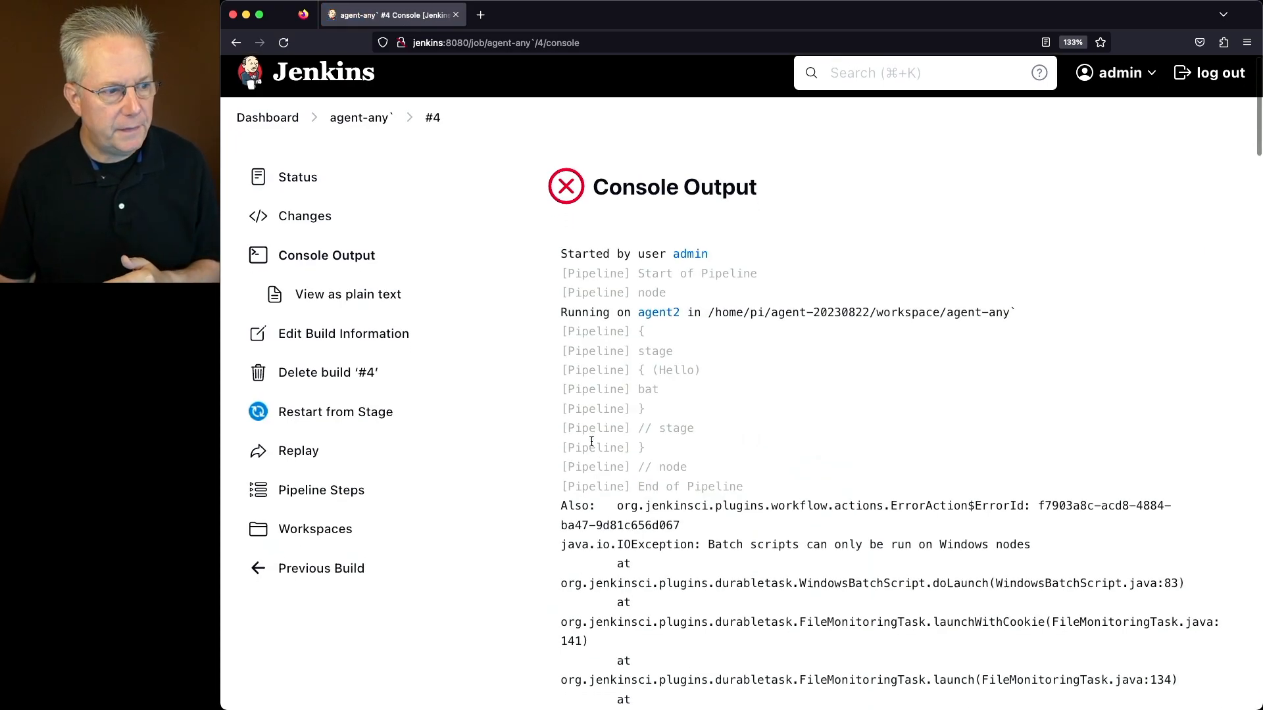
{"action": "scroll", "scroll_direction": "down", "scroll_amount": 3}
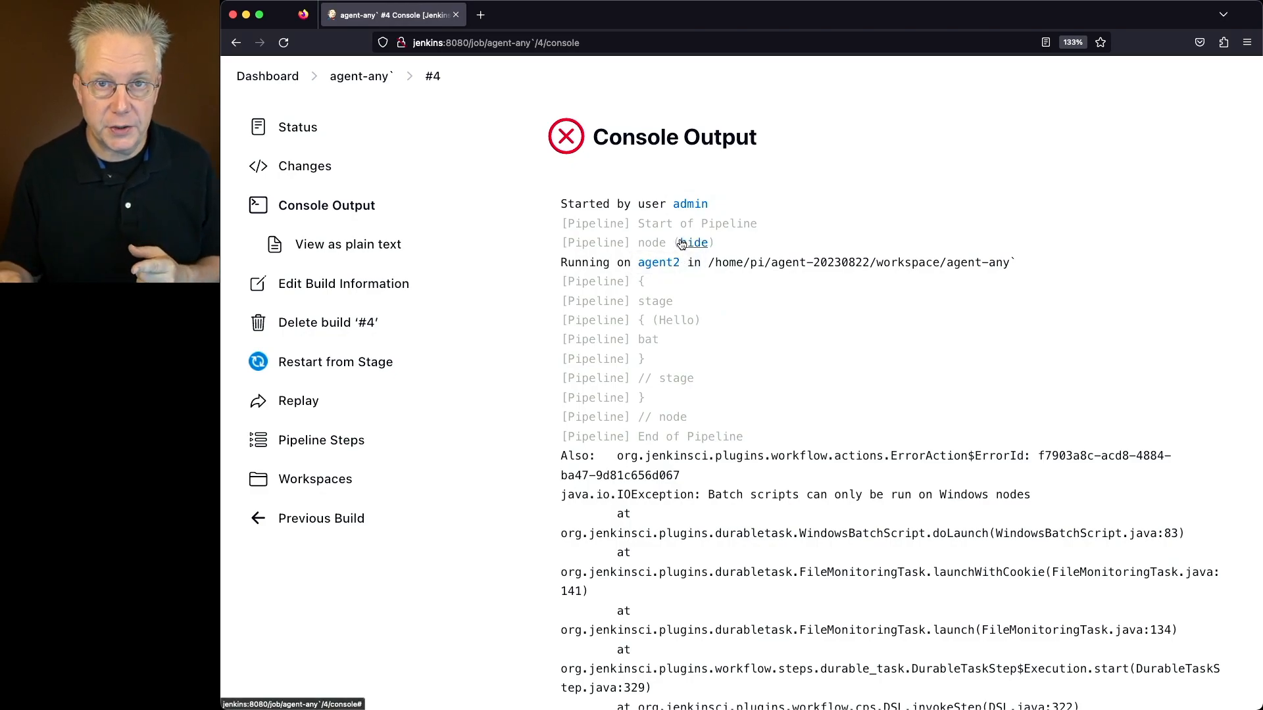
{"action": "scroll", "scroll_direction": "down", "scroll_amount": 3}
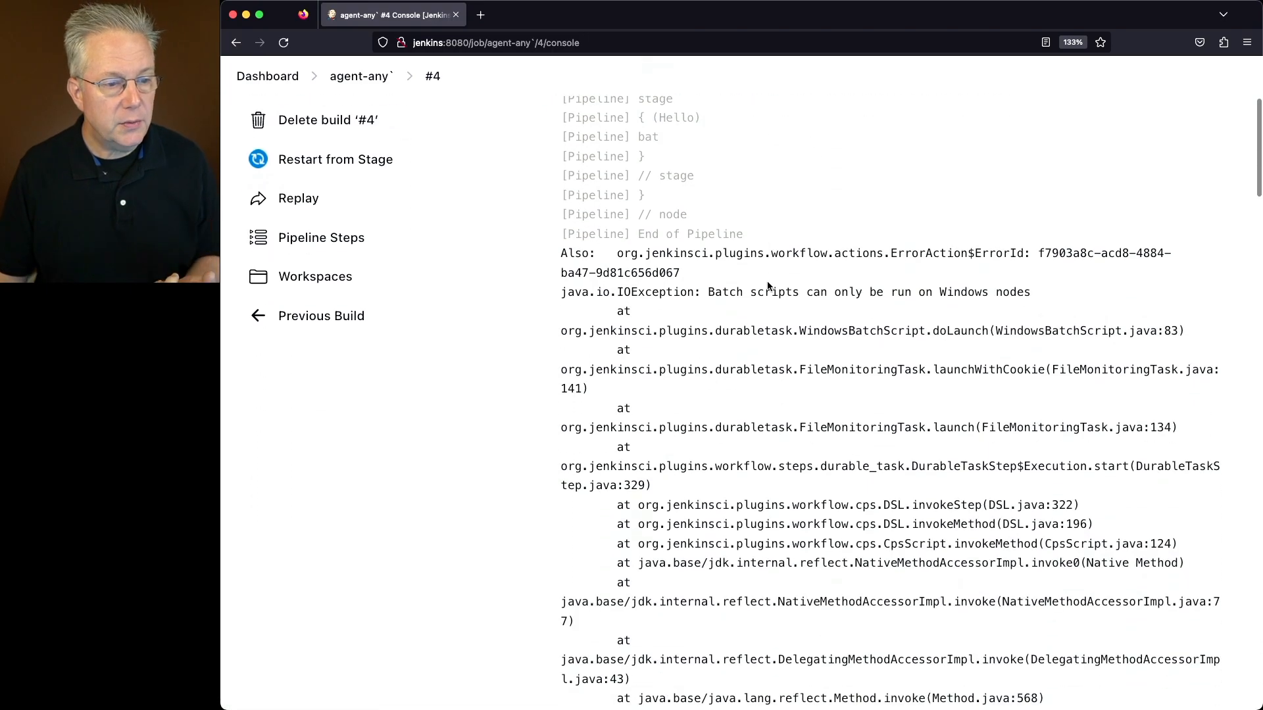
{"action": "scroll", "scroll_direction": "down", "scroll_amount": 3}
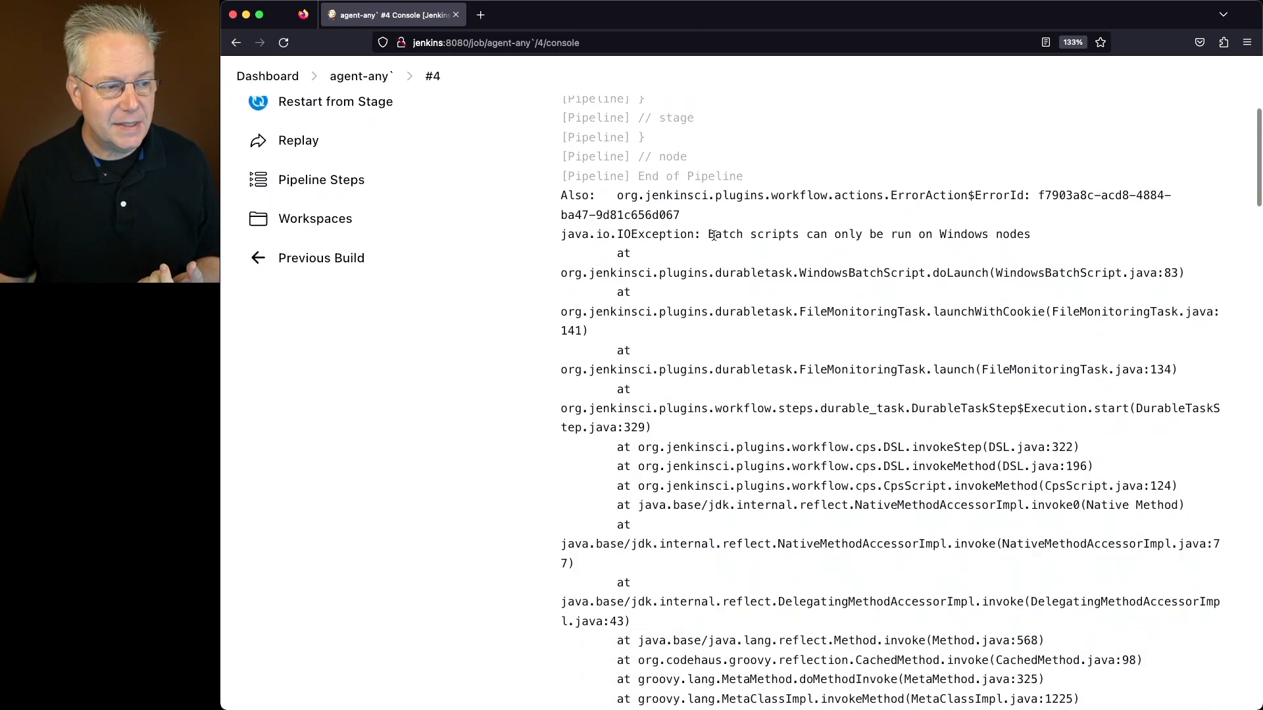
{"action": "left_click_drag", "start_coordinate": [709, 234], "coordinate": [913, 235]}
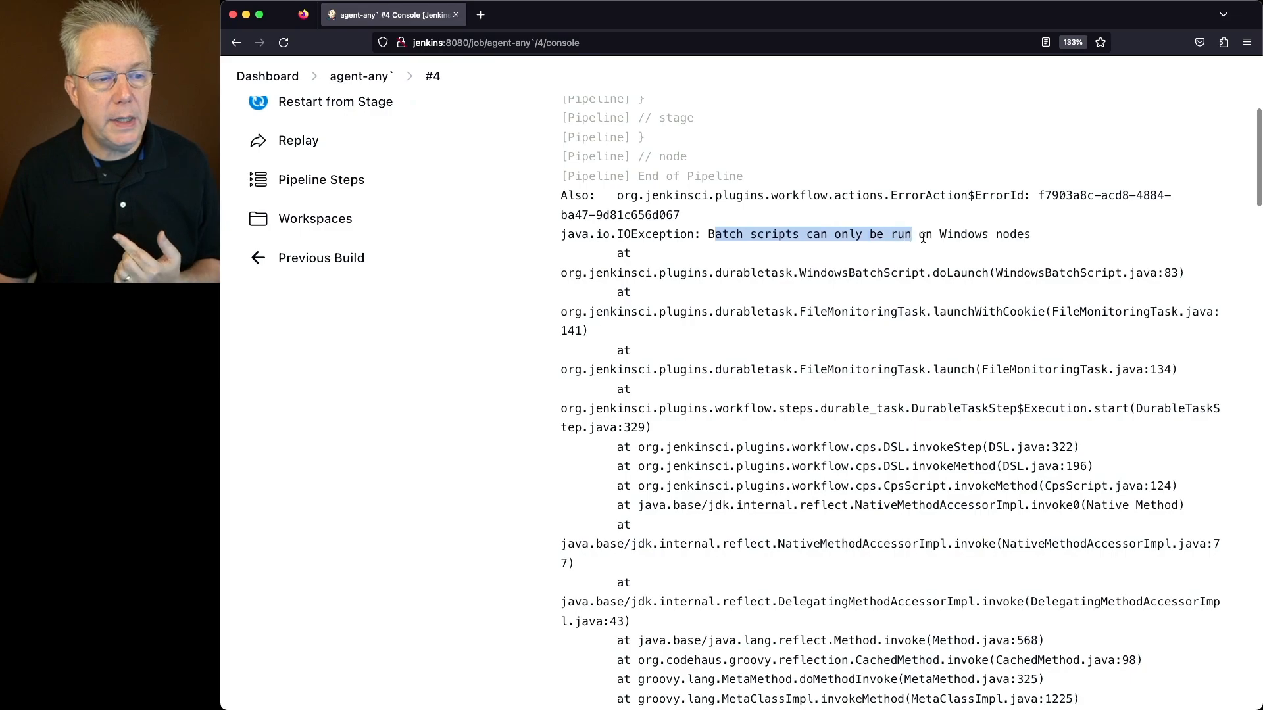